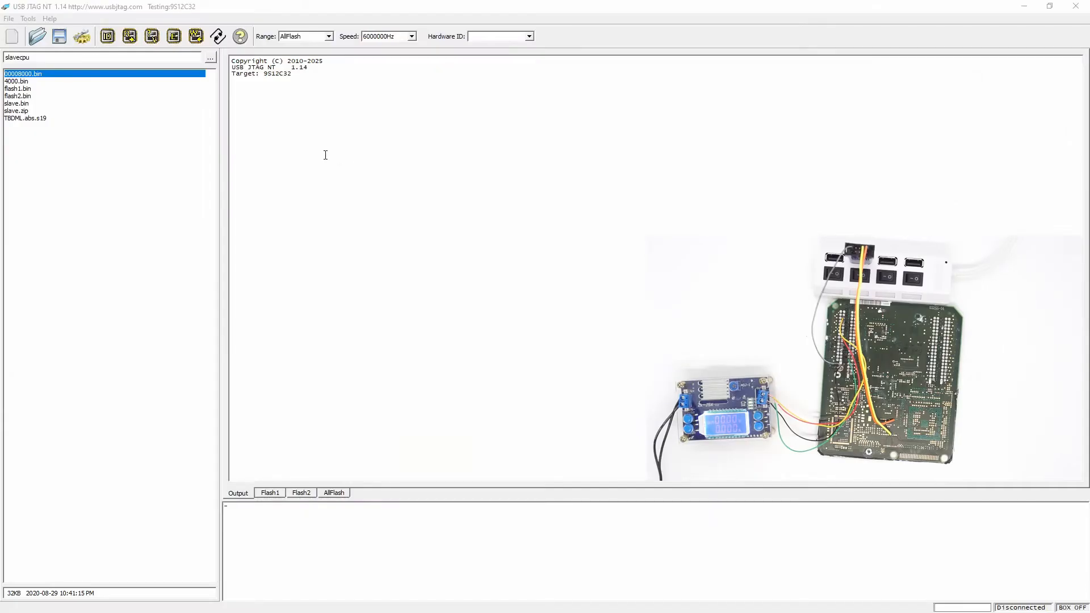
pyautogui.moveTo(298, 191)
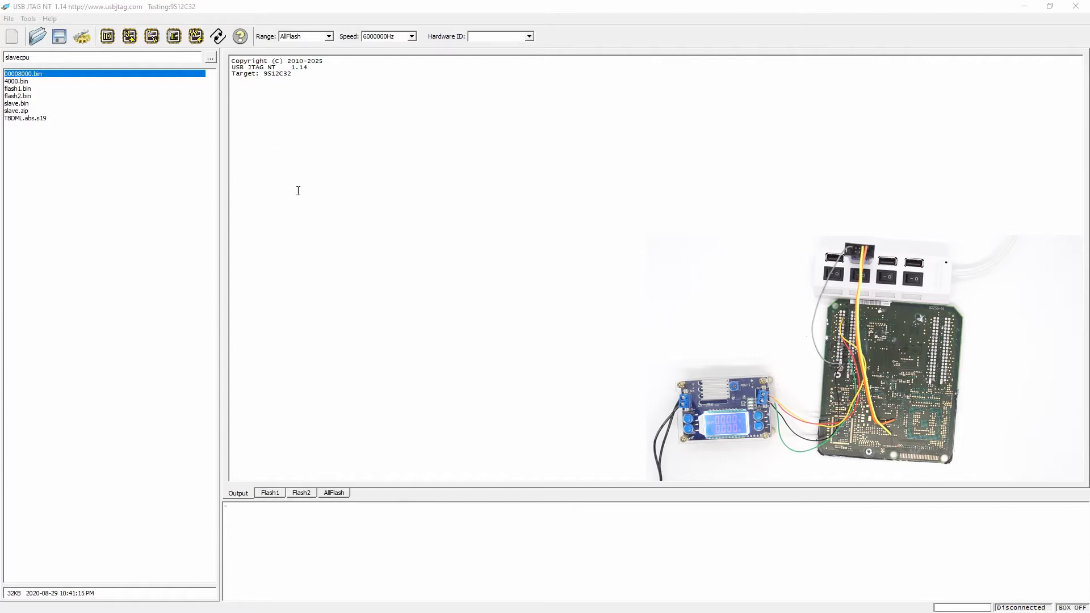
pyautogui.moveTo(251, 156)
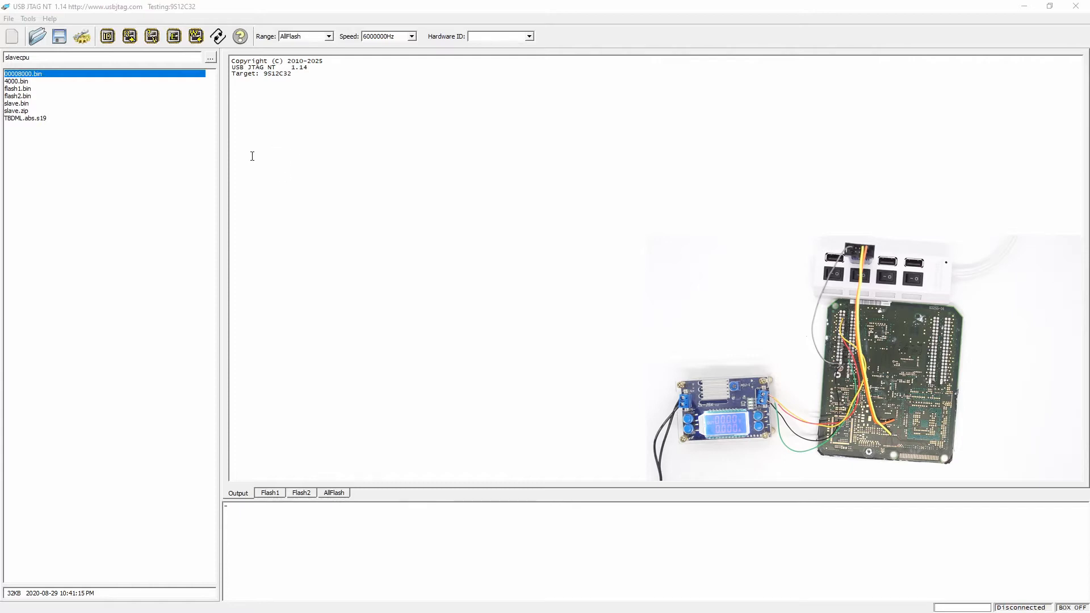
pyautogui.moveTo(260, 164)
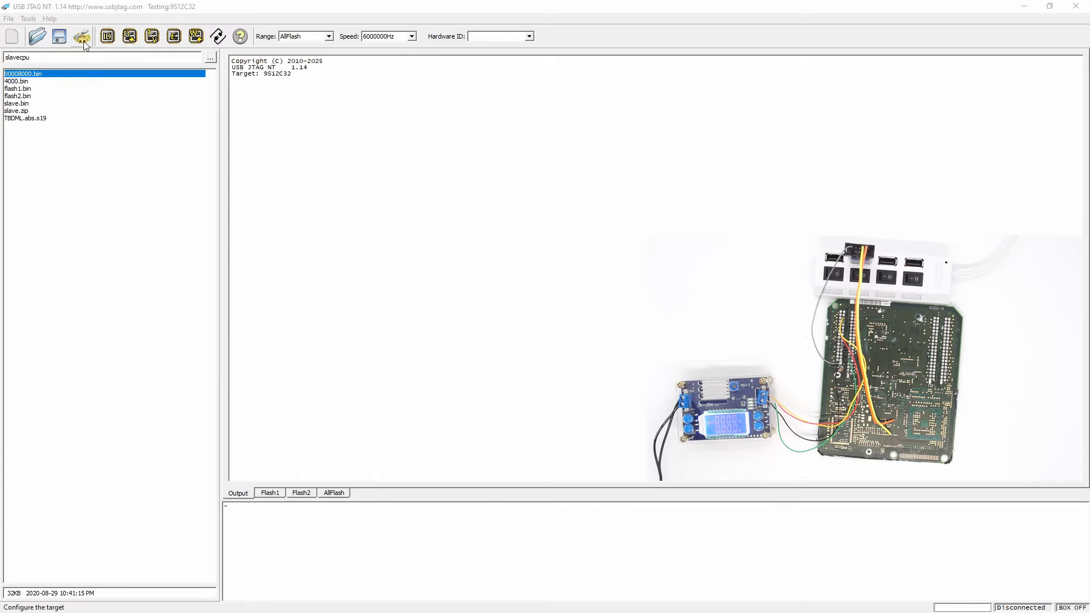
# - Glance at the target configuration without changes, then view the blank Flash1 hex dump
pyautogui.click(80, 37)
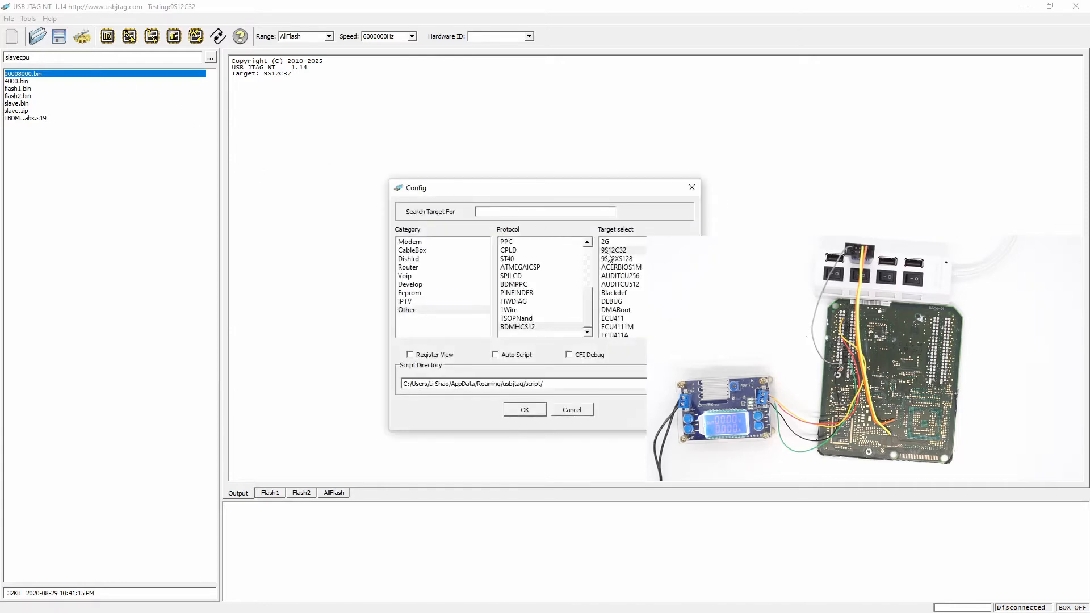
pyautogui.moveTo(692, 187)
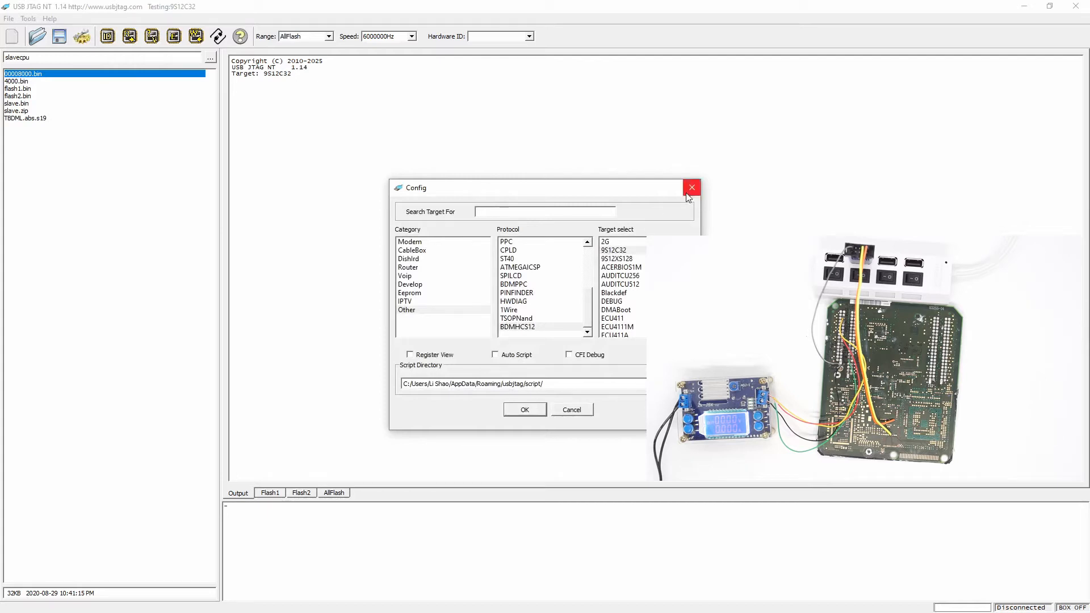
pyautogui.click(692, 188)
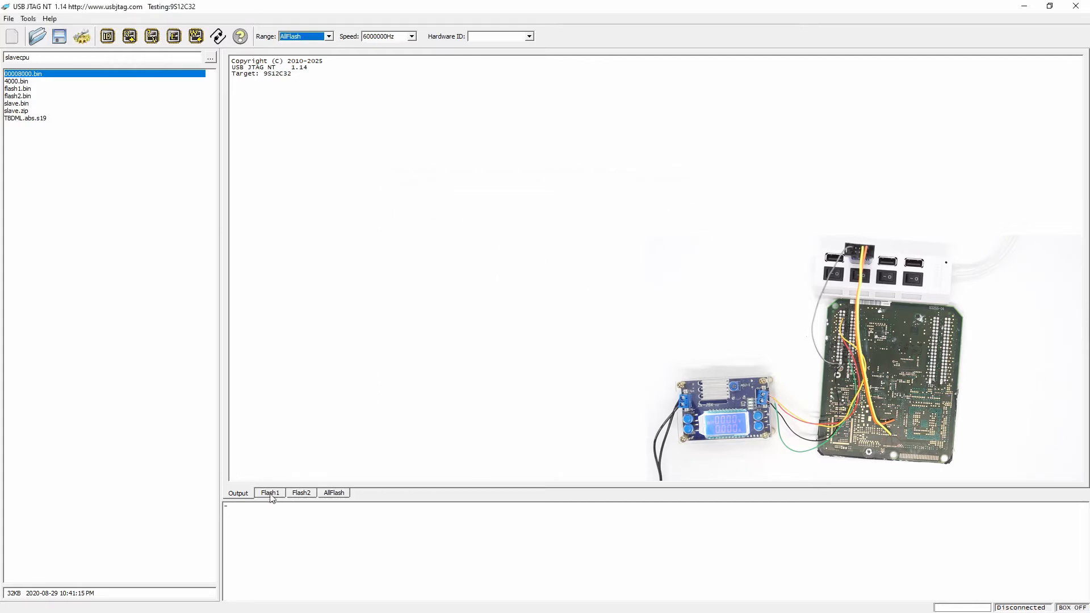
pyautogui.click(270, 493)
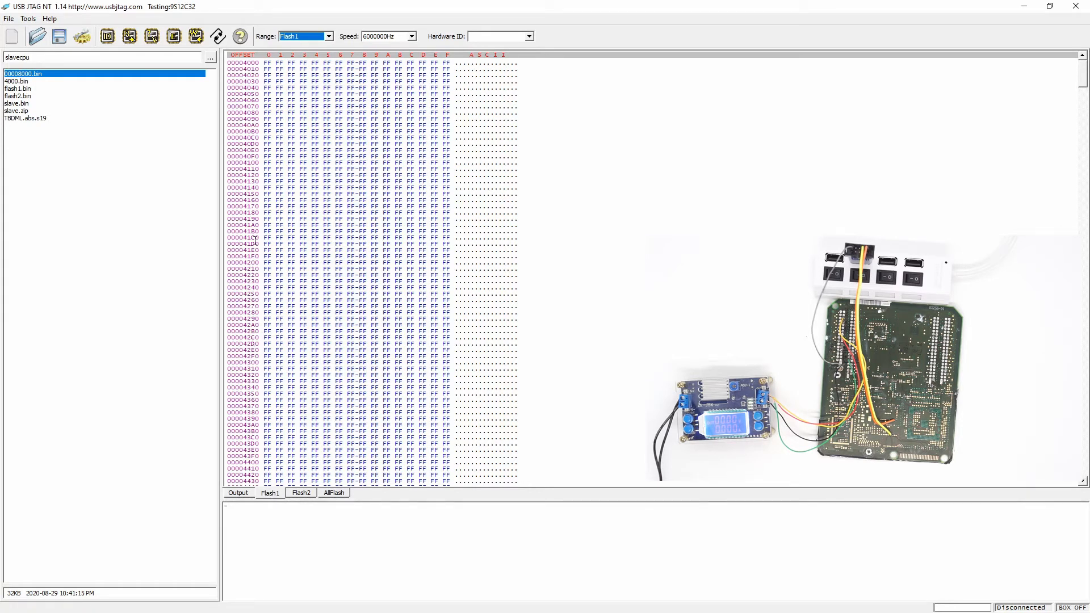
pyautogui.moveTo(294, 481)
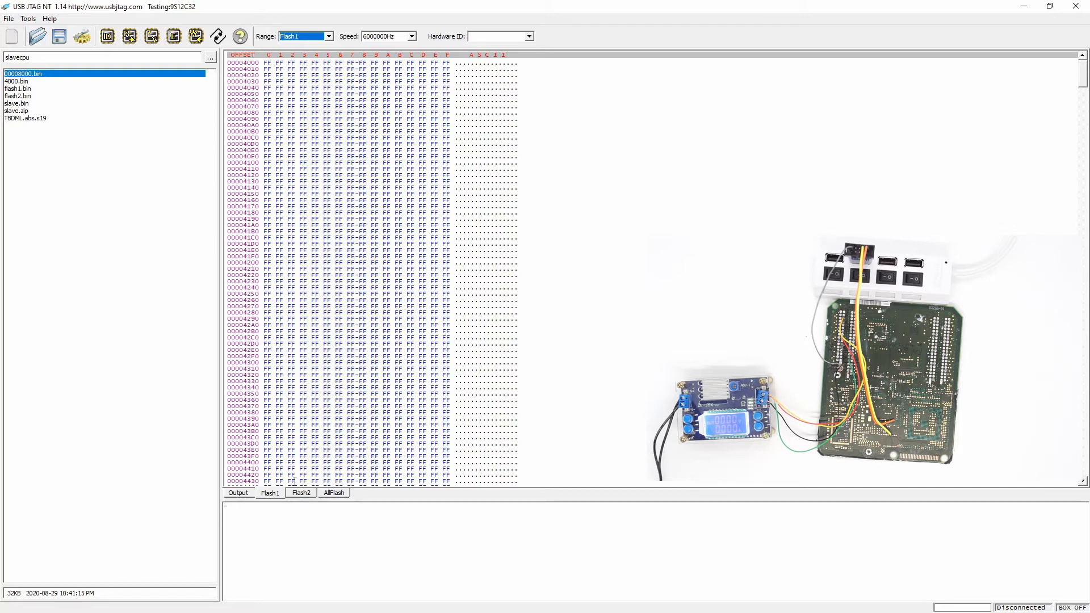
# - Select the Flash2 range and review the u-Link NT pinout window before closing it
pyautogui.click(301, 493)
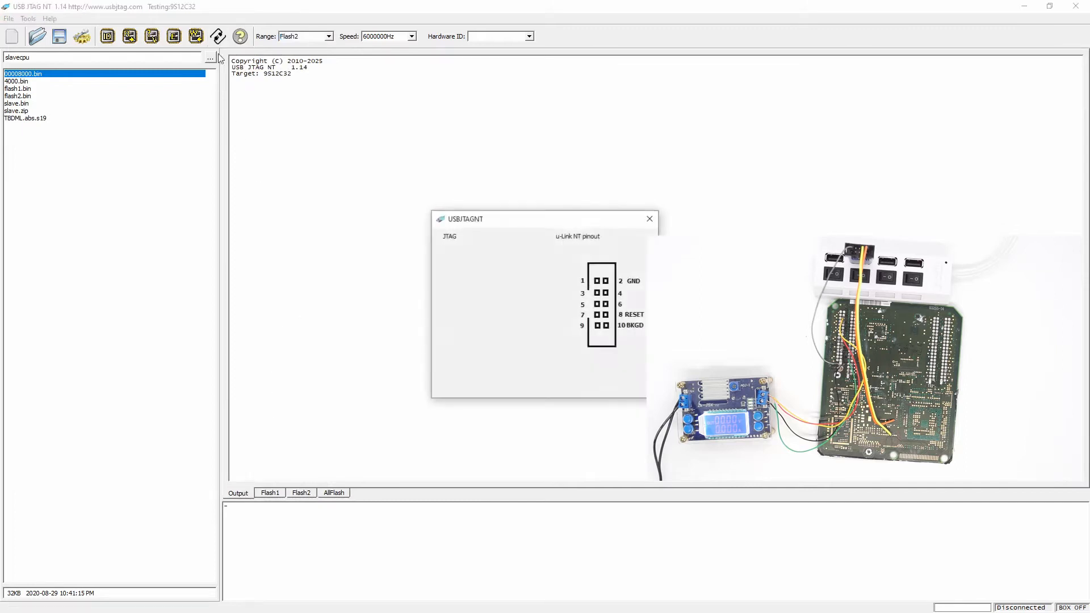
pyautogui.moveTo(465, 218); pyautogui.dragTo(351, 182)
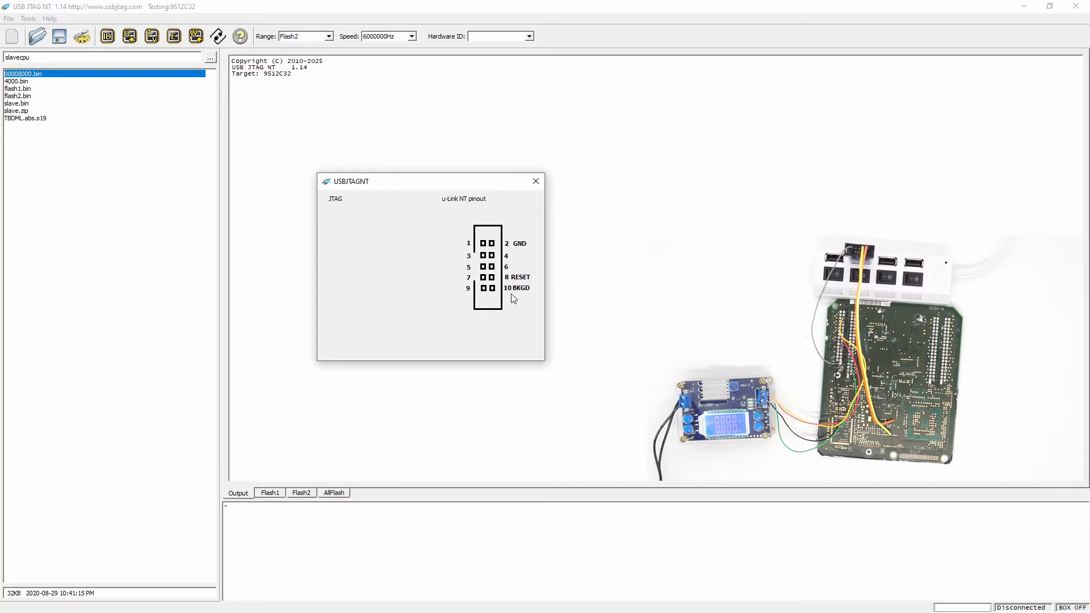
pyautogui.click(536, 181)
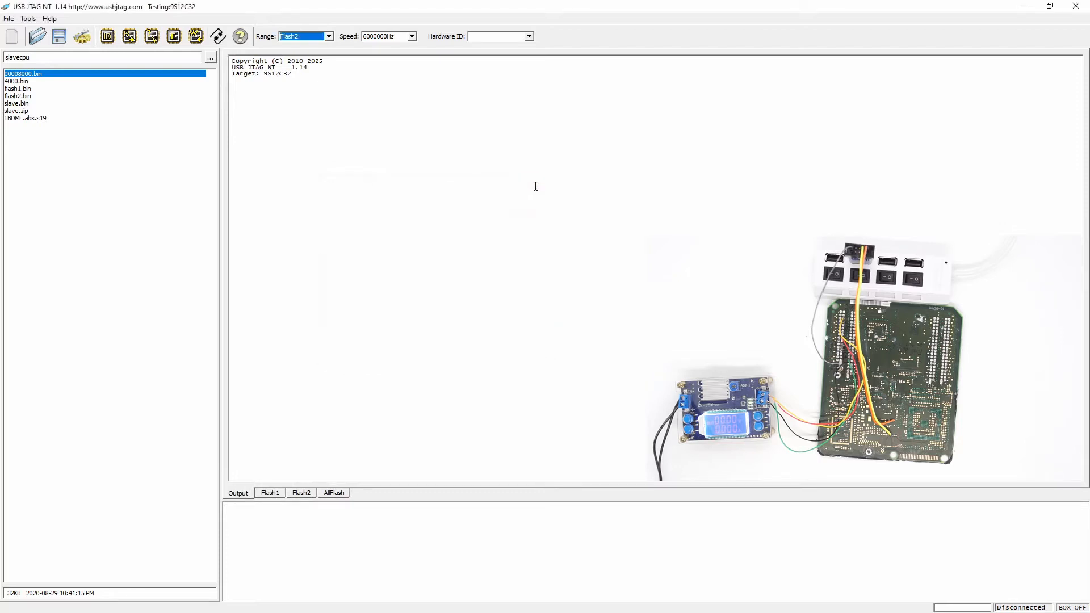
pyautogui.moveTo(500, 230)
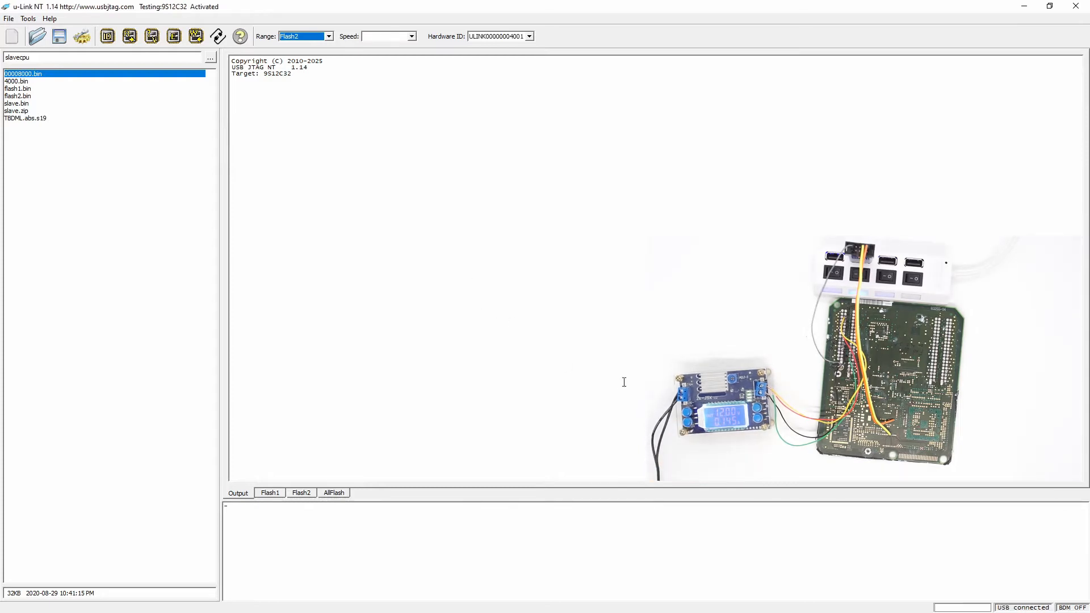
pyautogui.moveTo(743, 529)
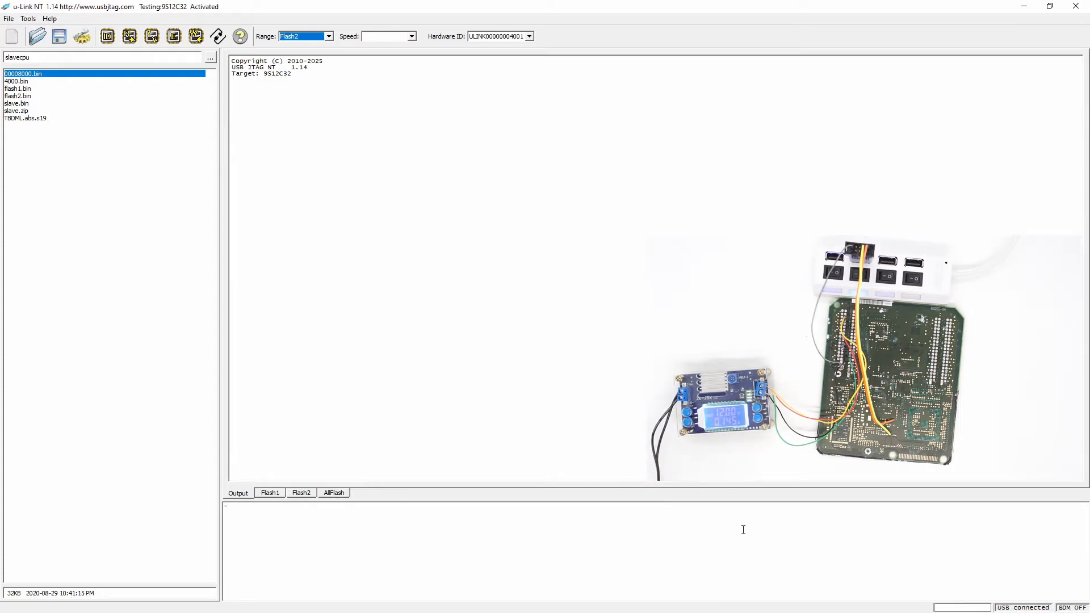
pyautogui.moveTo(96, 57)
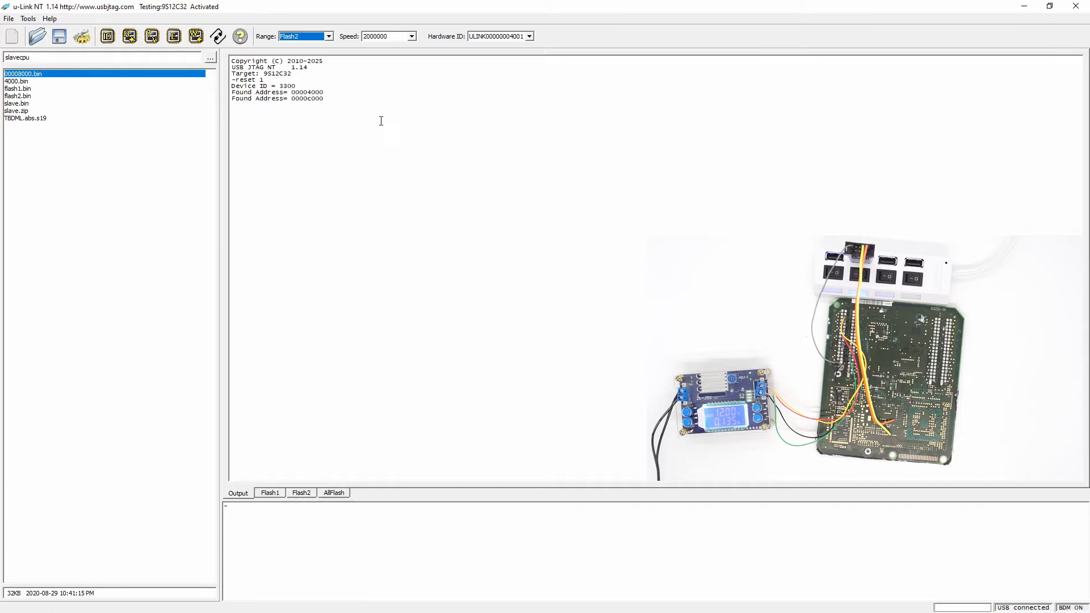
pyautogui.moveTo(382, 123)
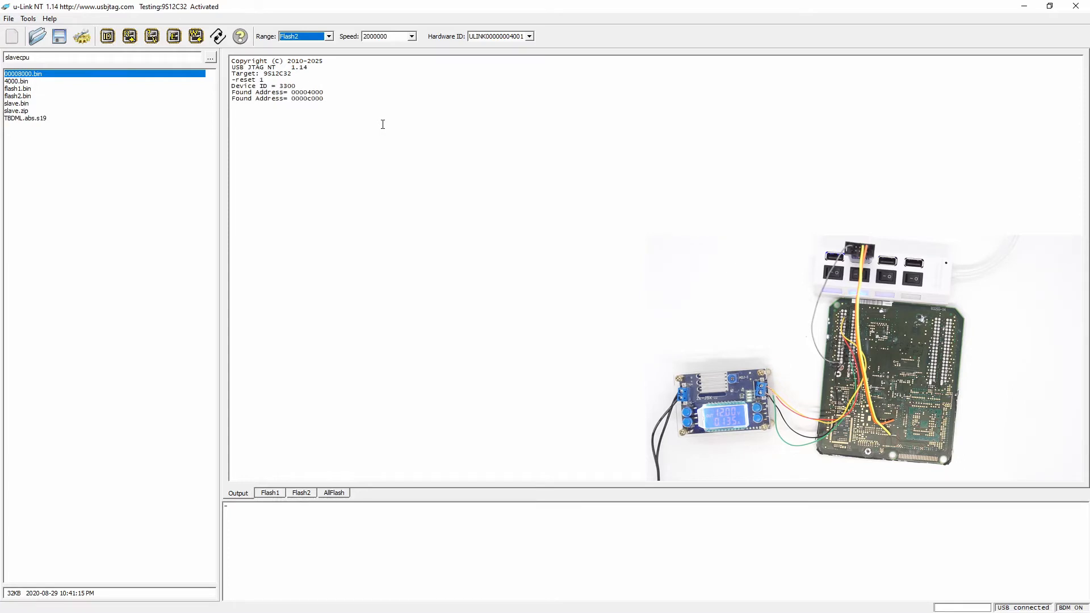
# - Keep the connection speed at 2000000 in the Speed dropdown
pyautogui.click(410, 35)
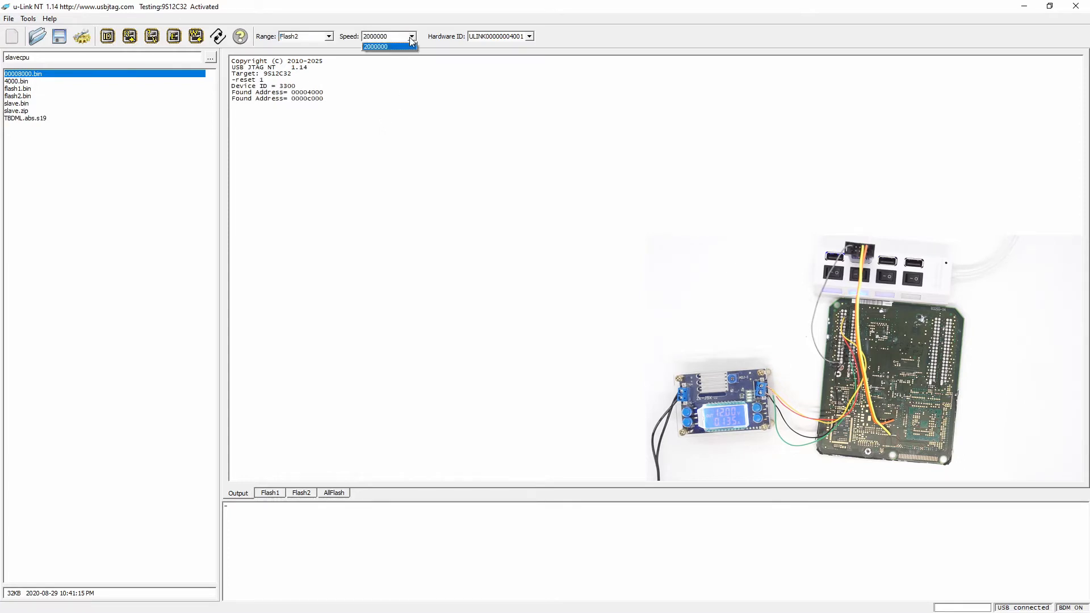
pyautogui.click(381, 47)
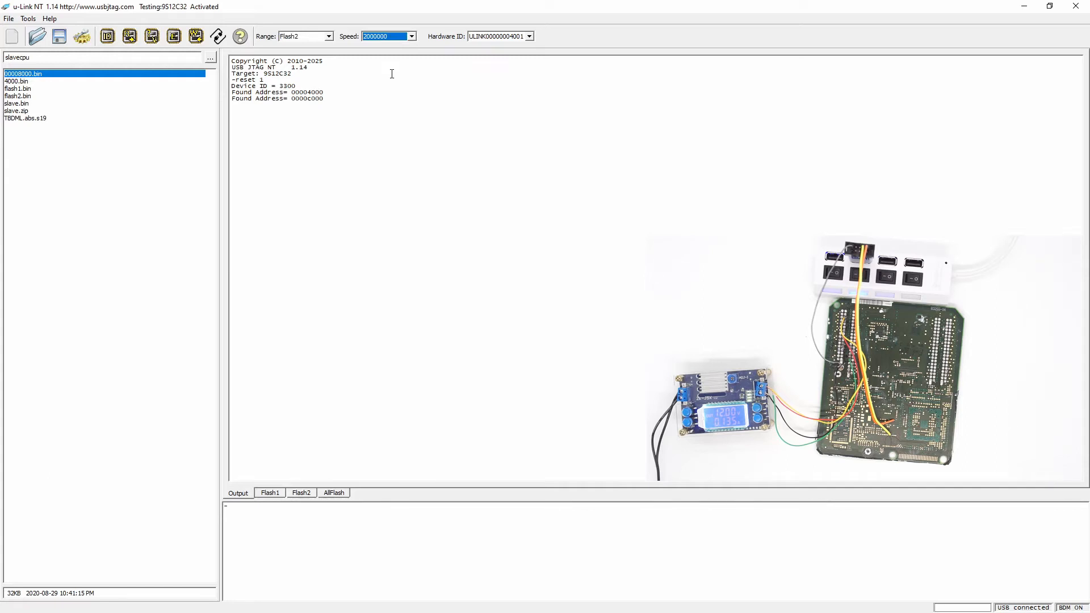
pyautogui.moveTo(391, 60)
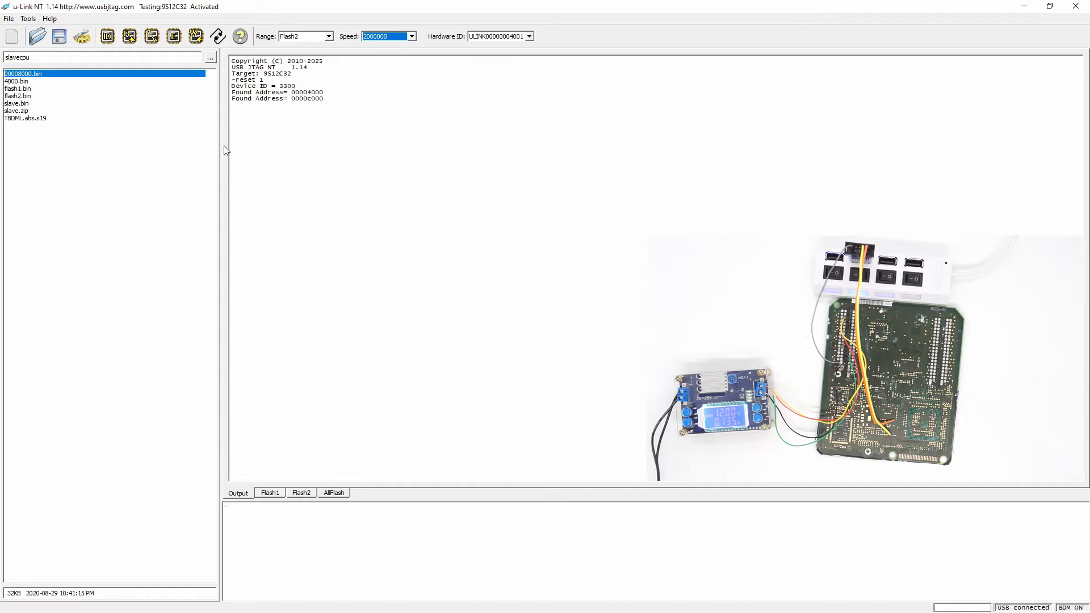
# - Read the Flash1 and Flash2 blocks from the chip, then return to Flash1
pyautogui.click(331, 36)
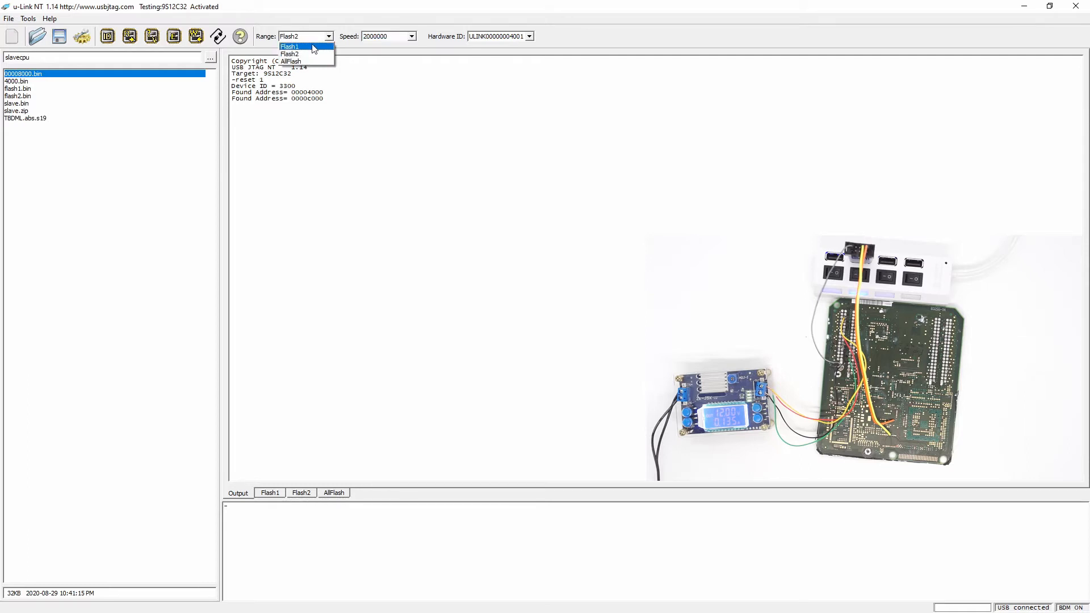
pyautogui.moveTo(307, 62)
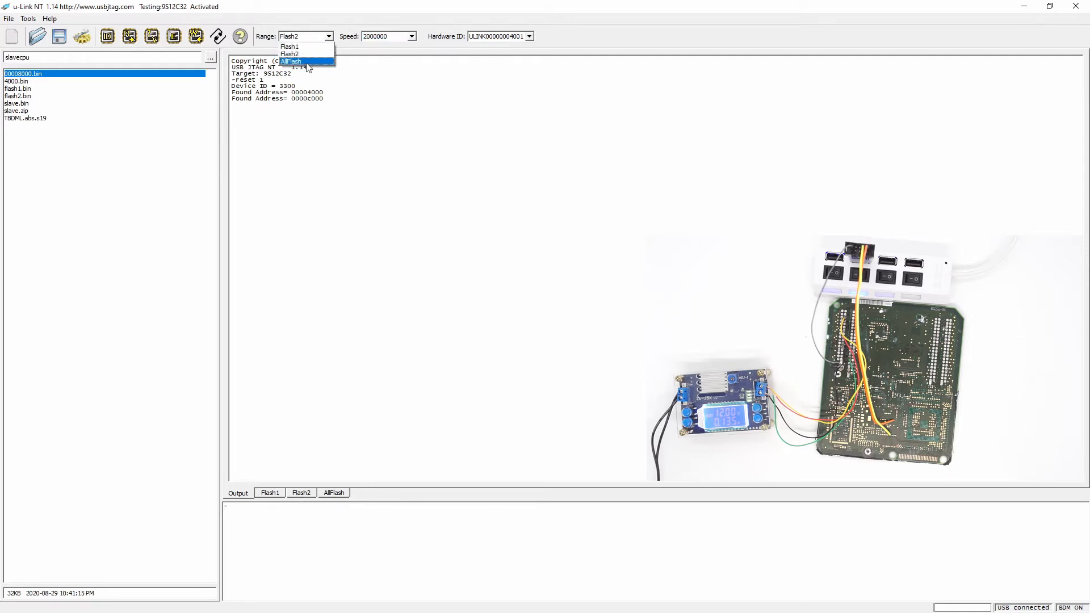
pyautogui.click(290, 47)
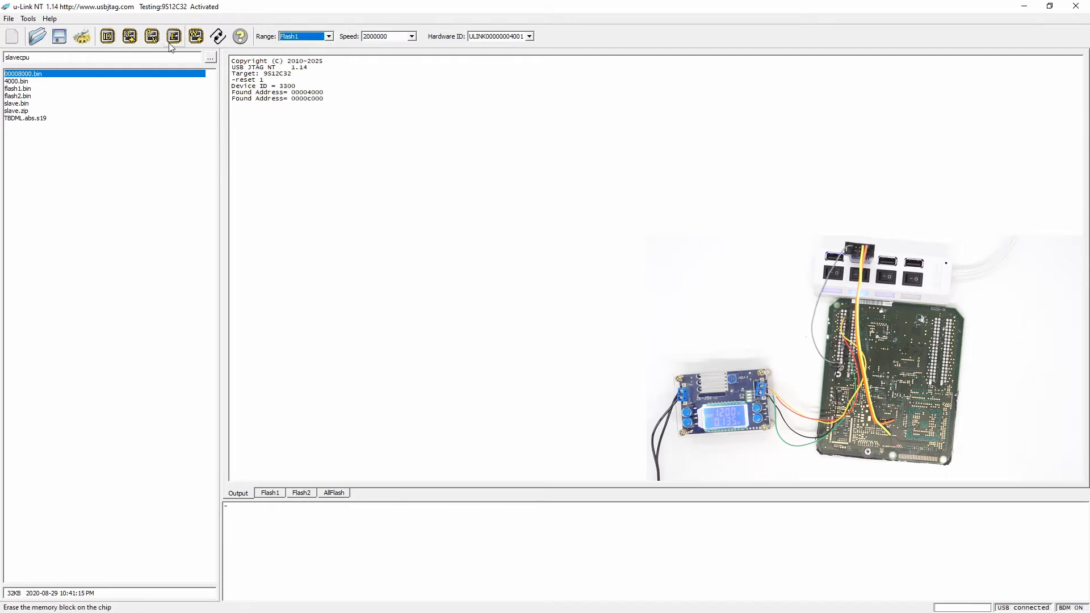
pyautogui.click(173, 37)
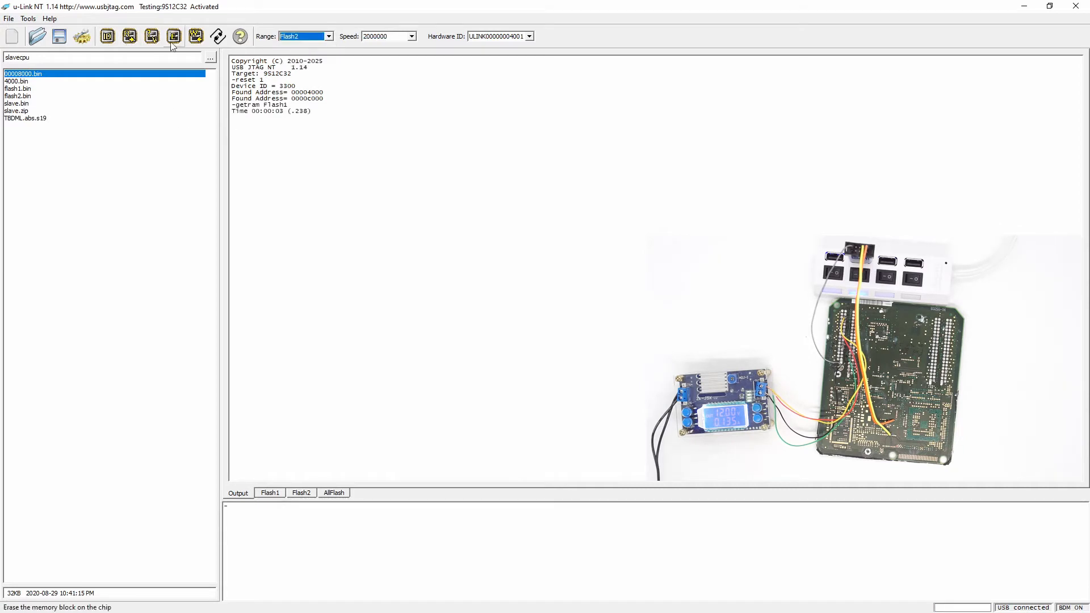
pyautogui.click(173, 37)
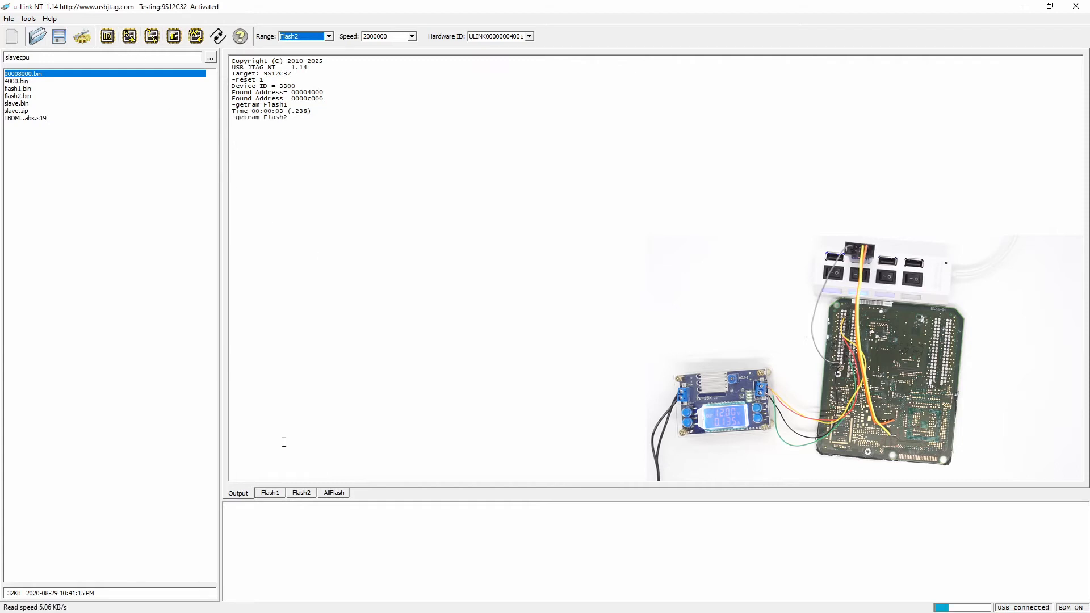
pyautogui.click(301, 493)
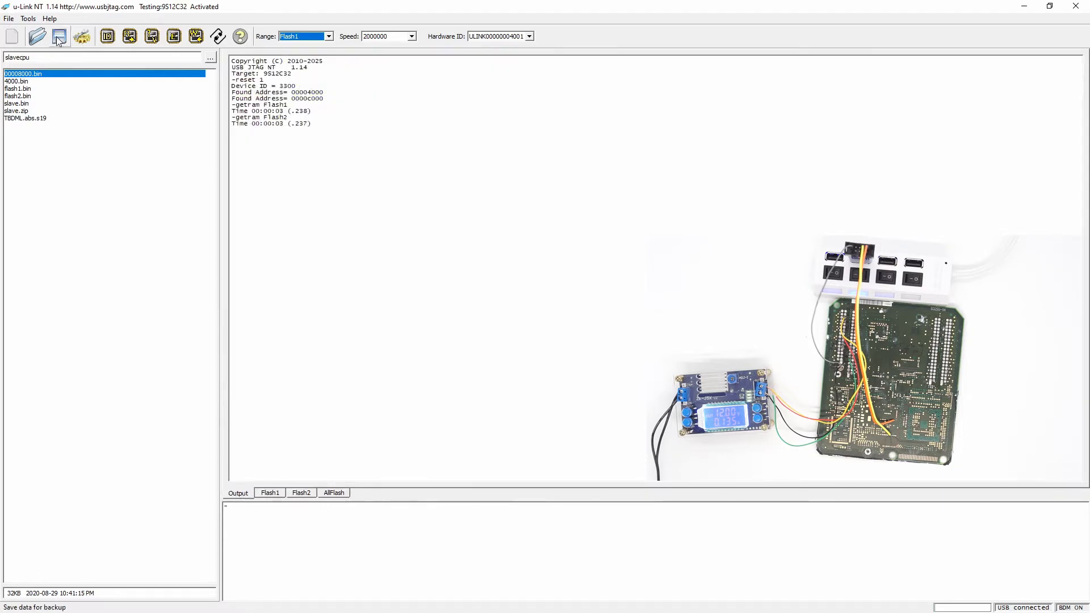
pyautogui.moveTo(57, 36)
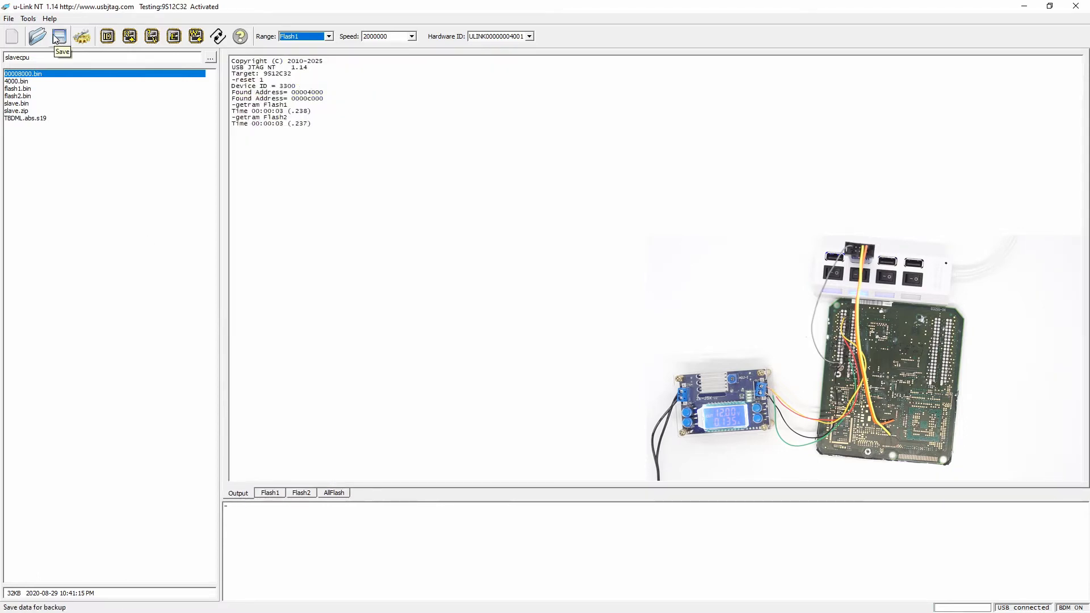
# - Save Flash1 as backupflash1.bin and Flash2 as bakcupflash2.bin, then view Flash1
pyautogui.click(57, 36)
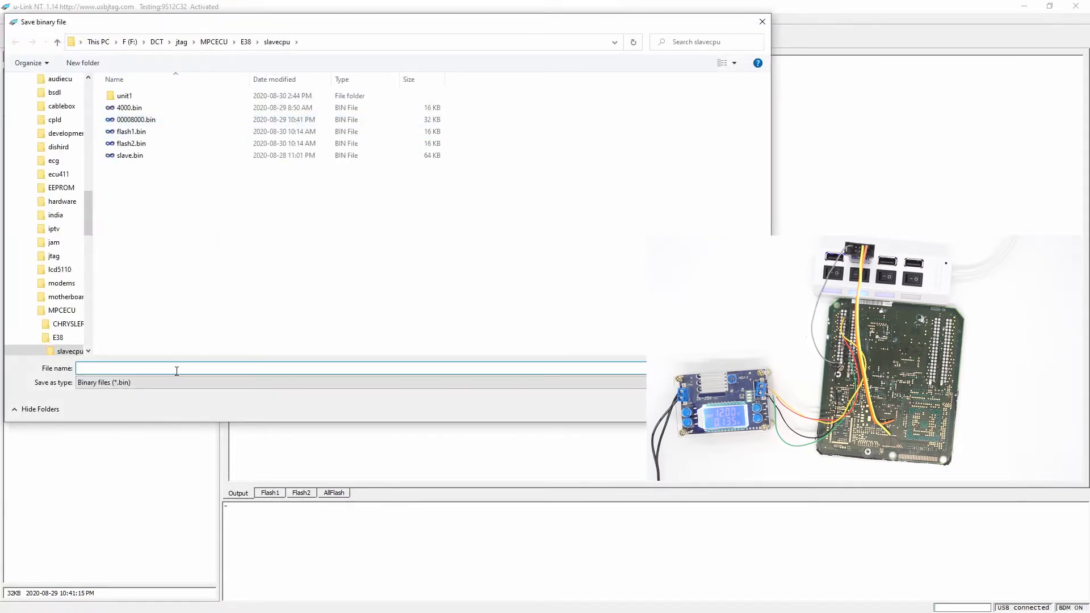
pyautogui.write('ba')
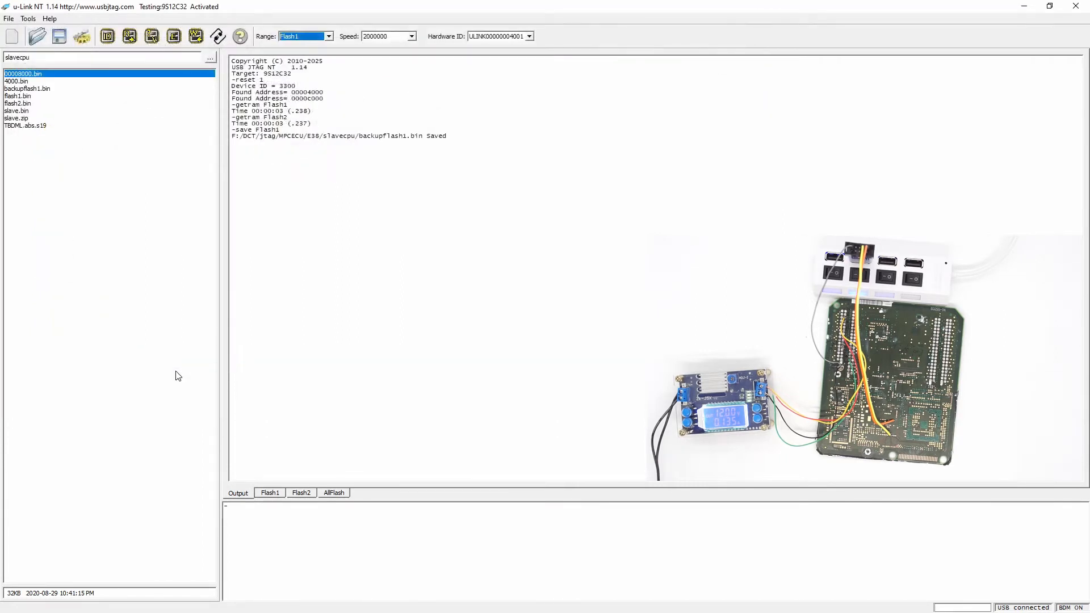
pyautogui.click(331, 36)
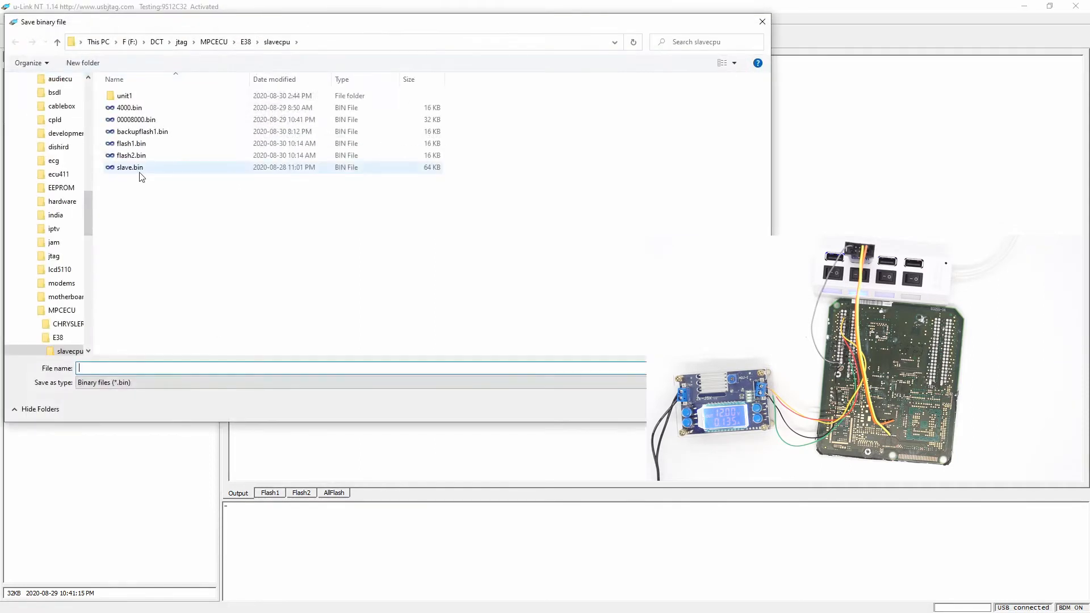
pyautogui.write('bakcup')
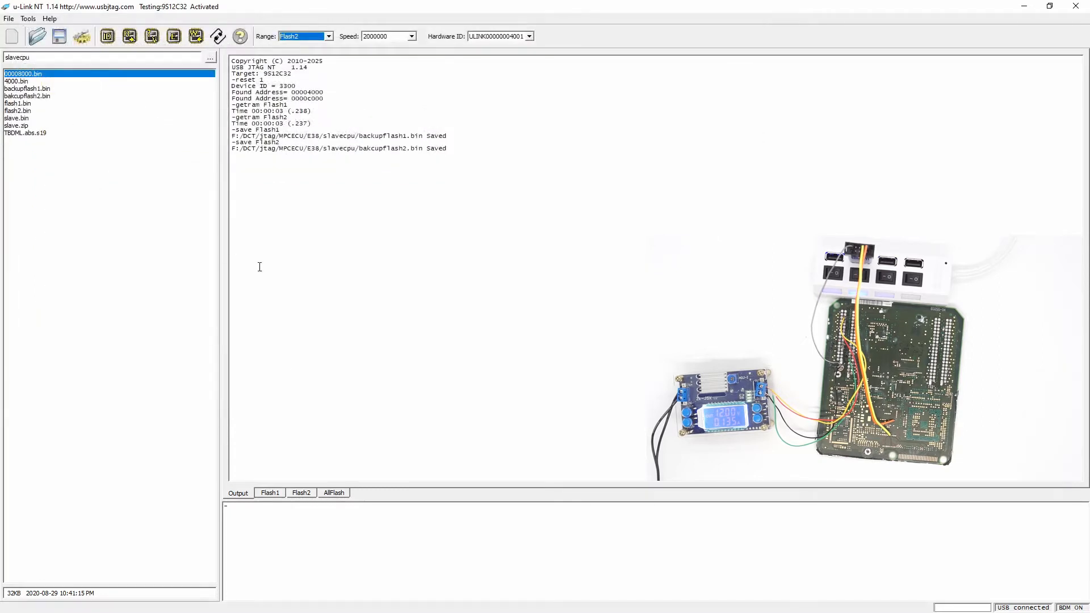
pyautogui.click(270, 493)
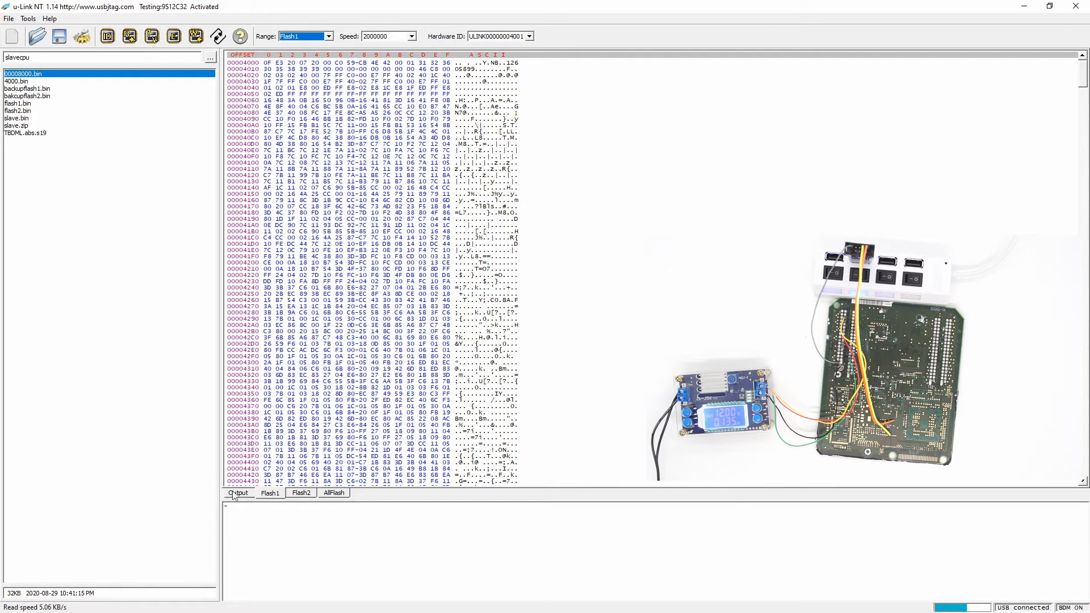
# - Compare Flash1 against the chip from the Output log, then view the memory contents
pyautogui.click(238, 494)
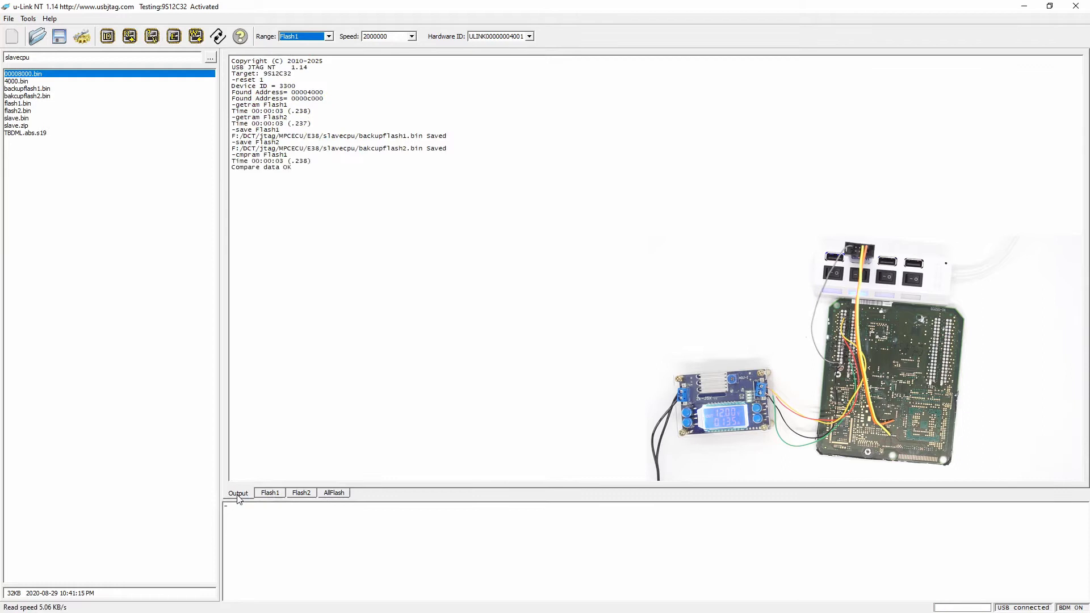
pyautogui.moveTo(259, 491)
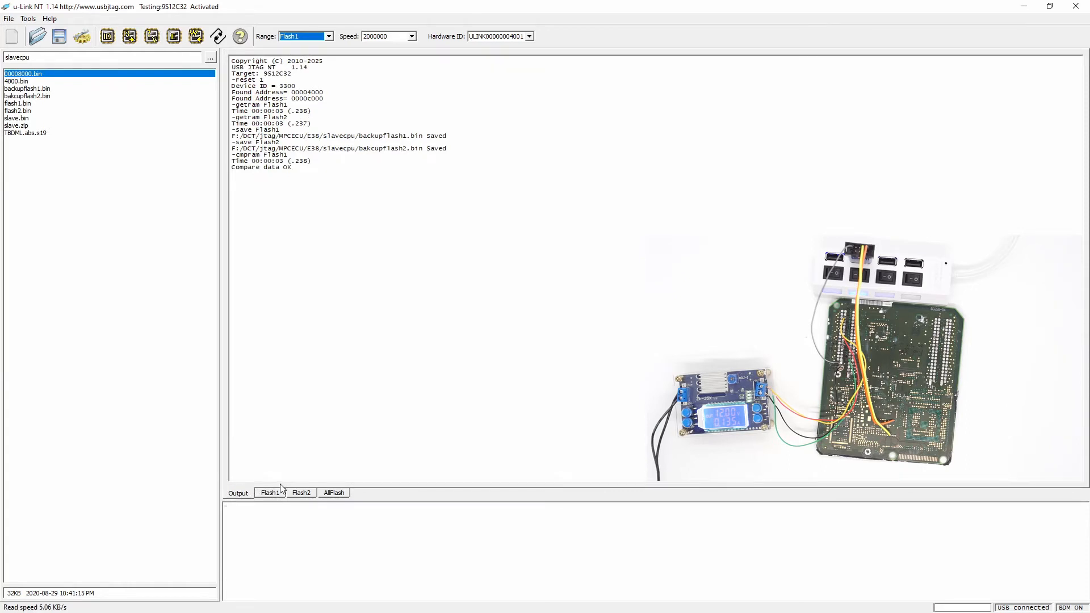
pyautogui.moveTo(271, 492)
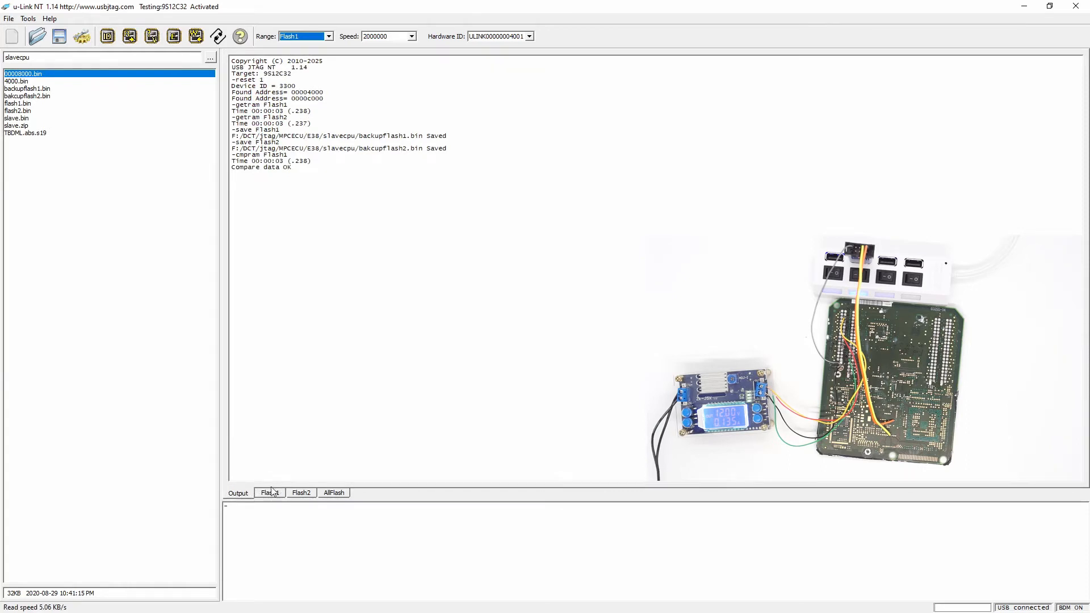
pyautogui.click(333, 493)
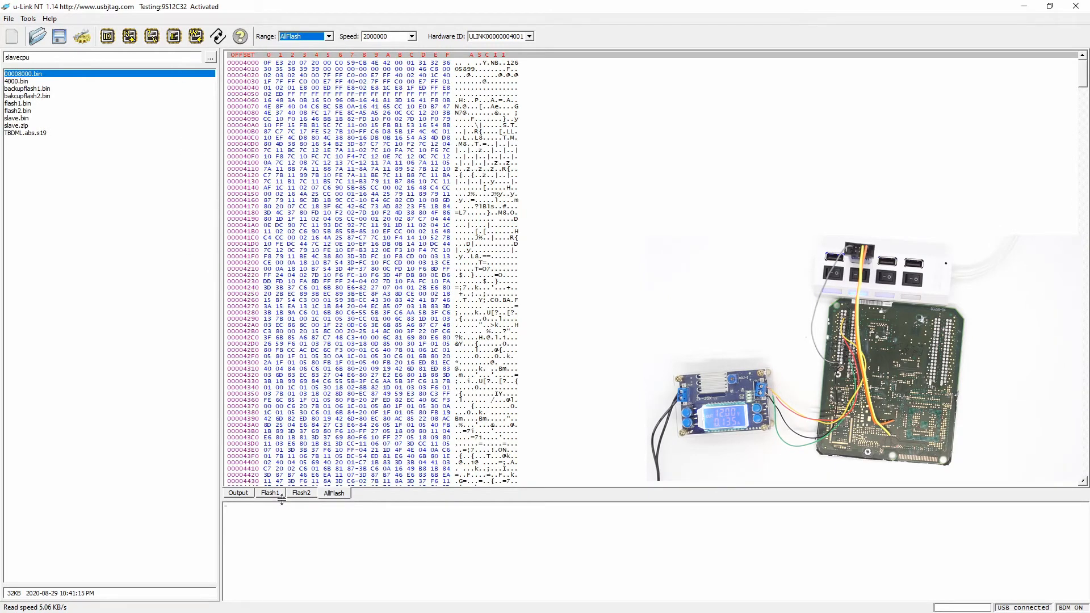
# - Erase and compare Flash1 and Flash2, then reset the chip
pyautogui.click(270, 493)
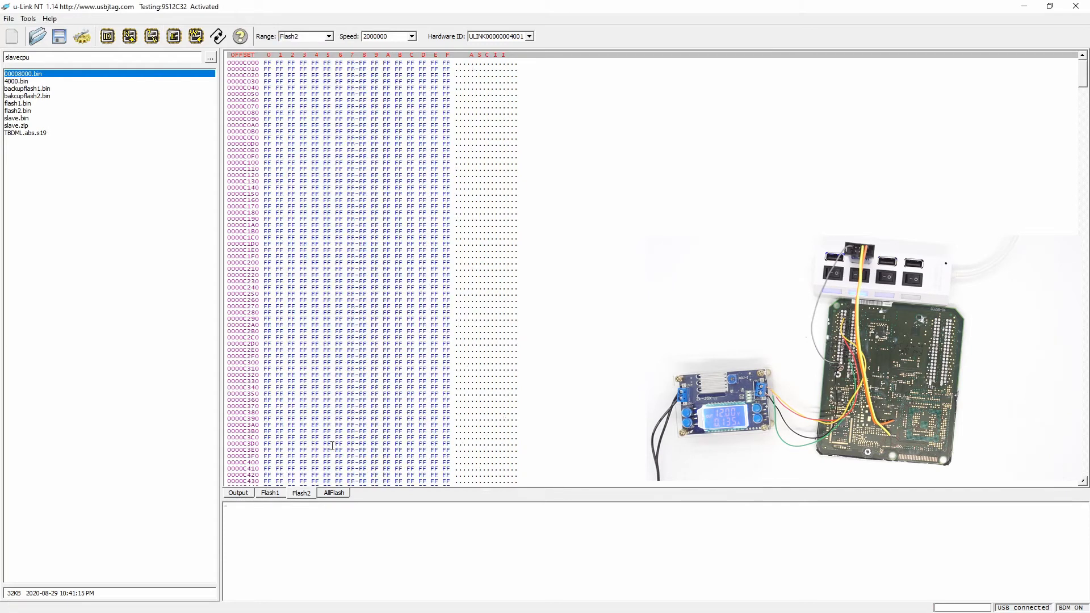
pyautogui.click(270, 492)
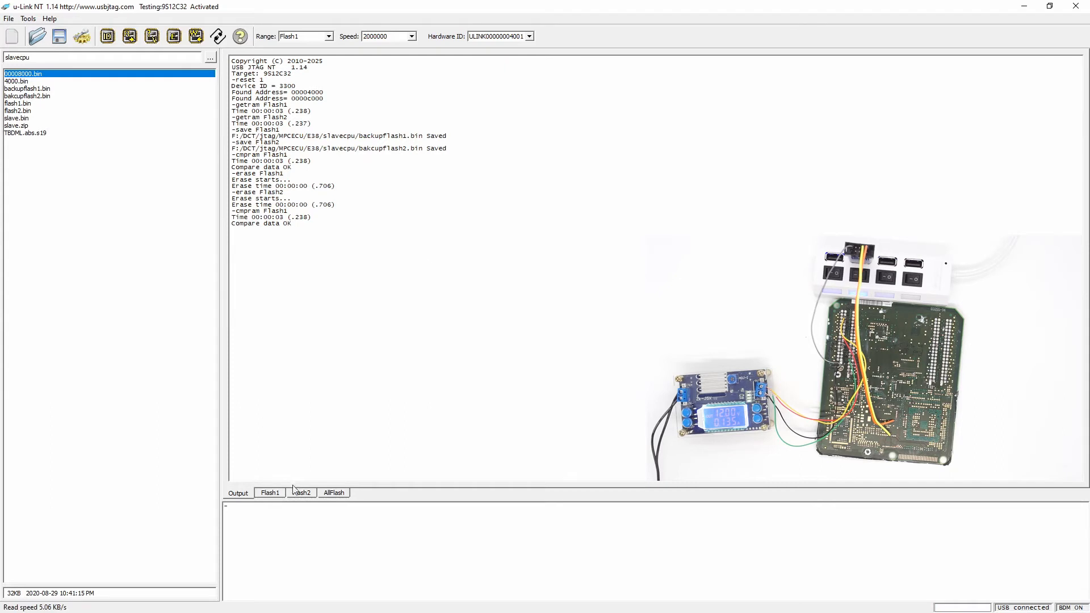
pyautogui.click(301, 492)
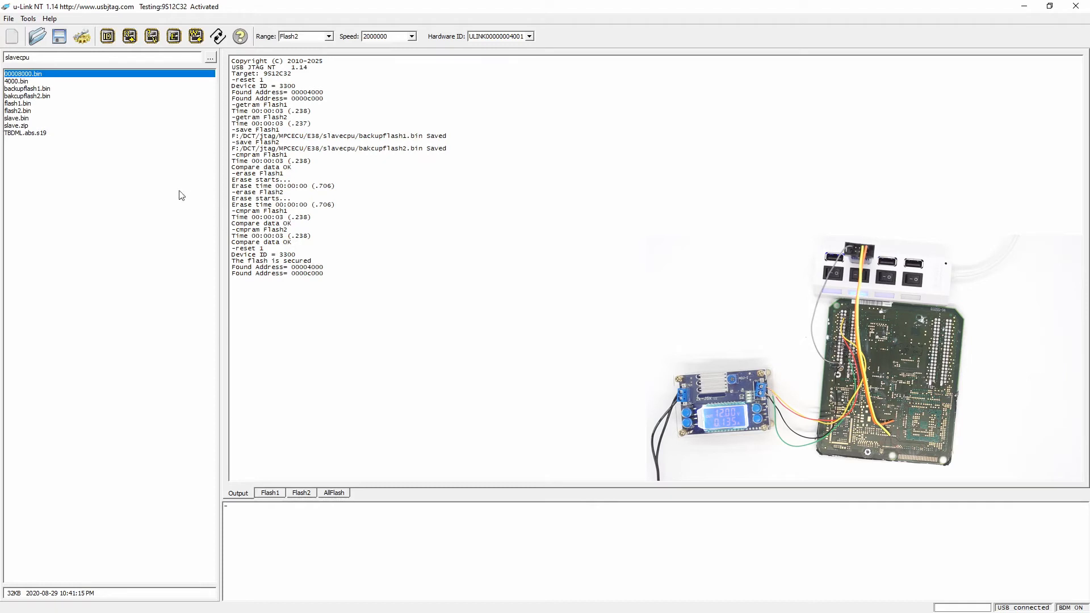
# - Load flash1.bin into the Flash1 buffer and flash2.bin into Flash2
pyautogui.click(327, 37)
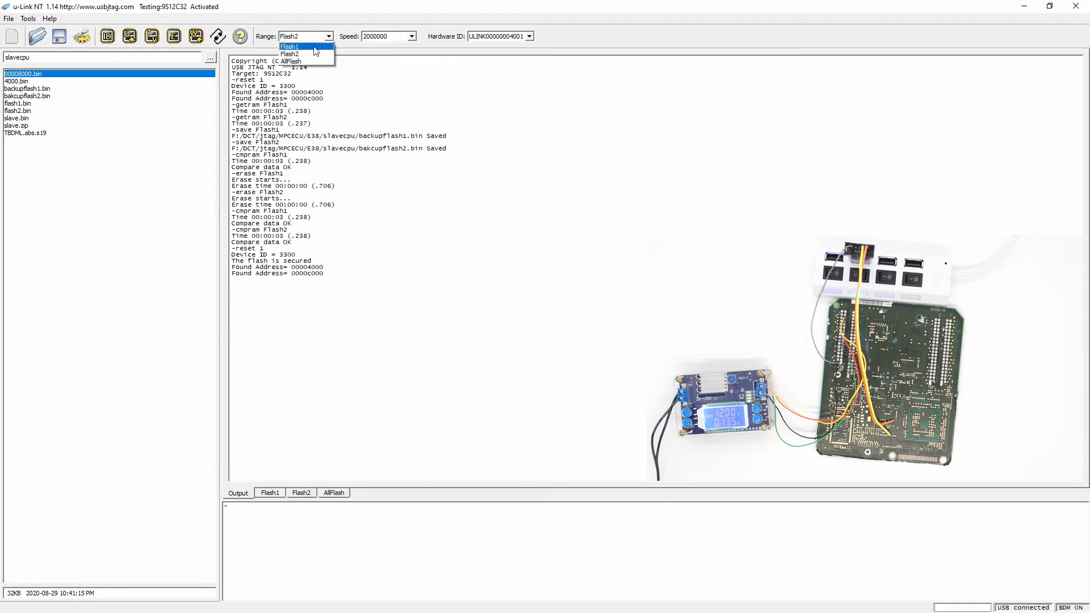
pyautogui.click(290, 46)
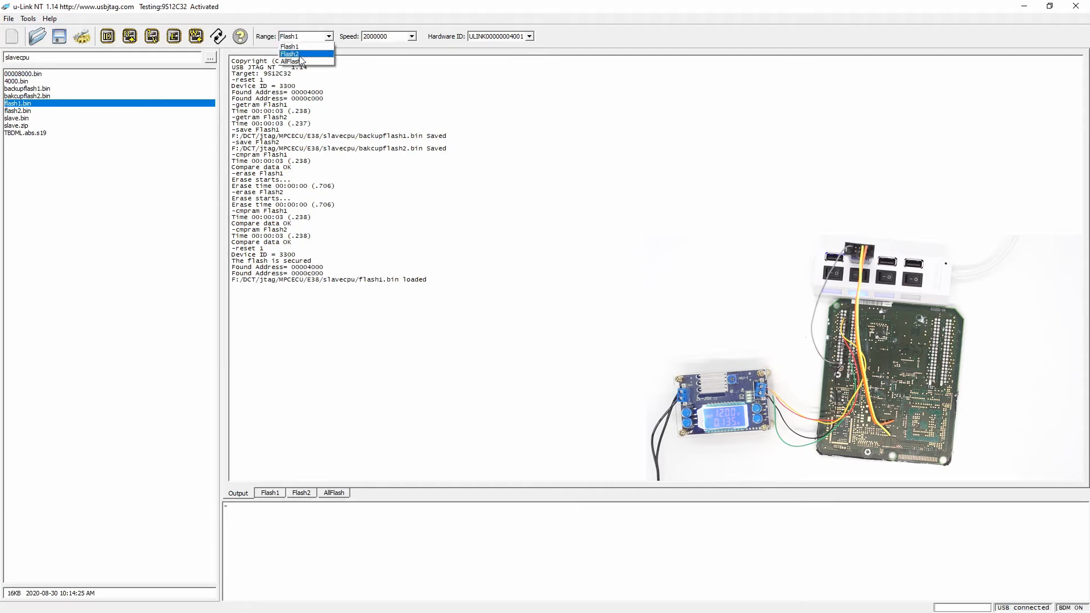
pyautogui.click(299, 54)
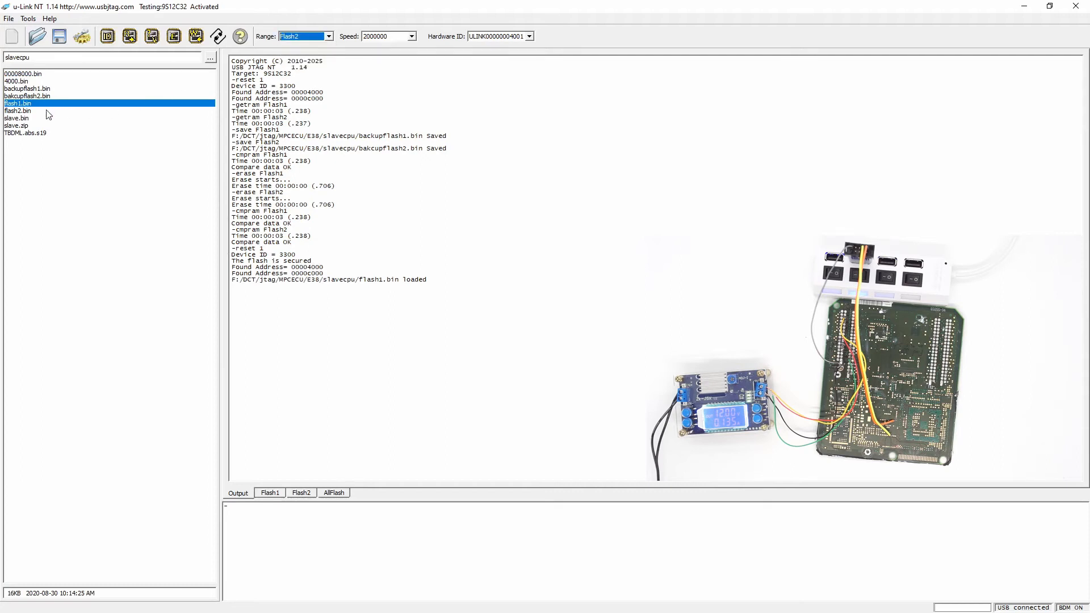
pyautogui.click(18, 111)
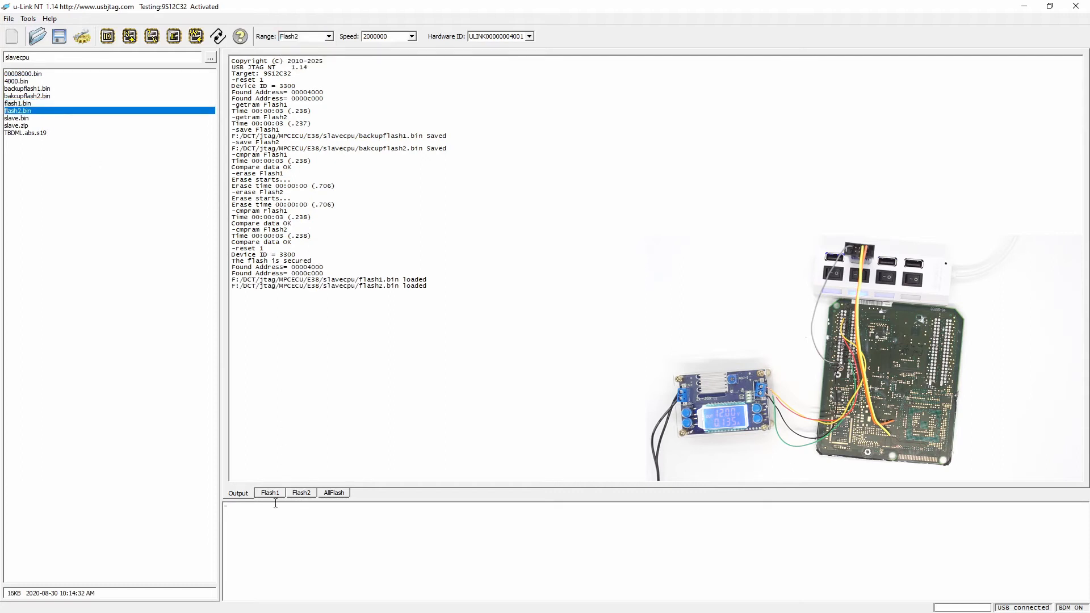
pyautogui.click(301, 493)
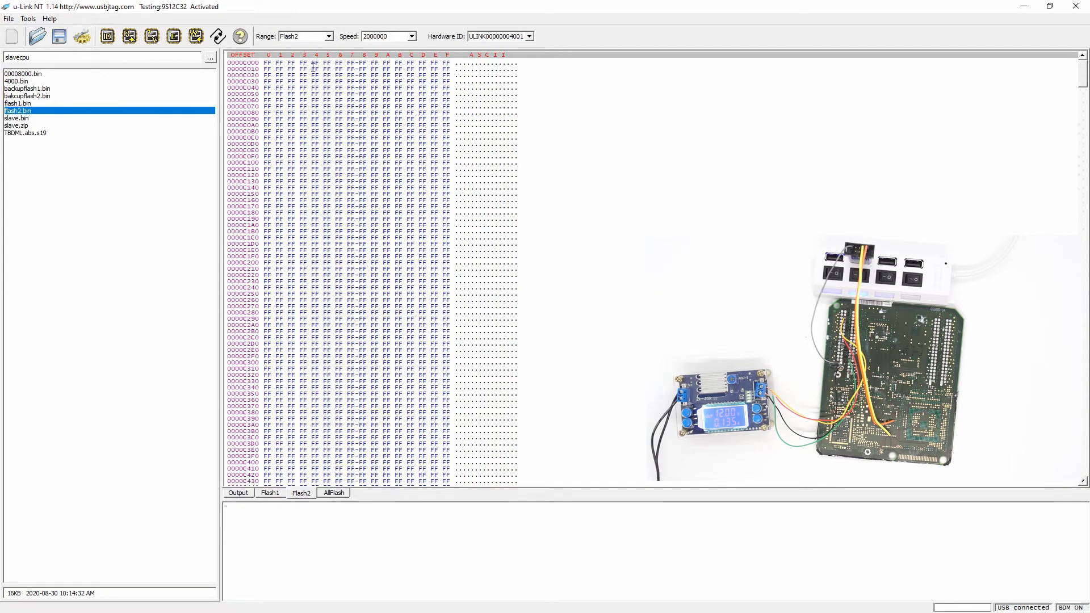
# - Load backupflash1.bin into Flash1 and bakcupflash2.bin into the Flash2 buffer
pyautogui.click(271, 493)
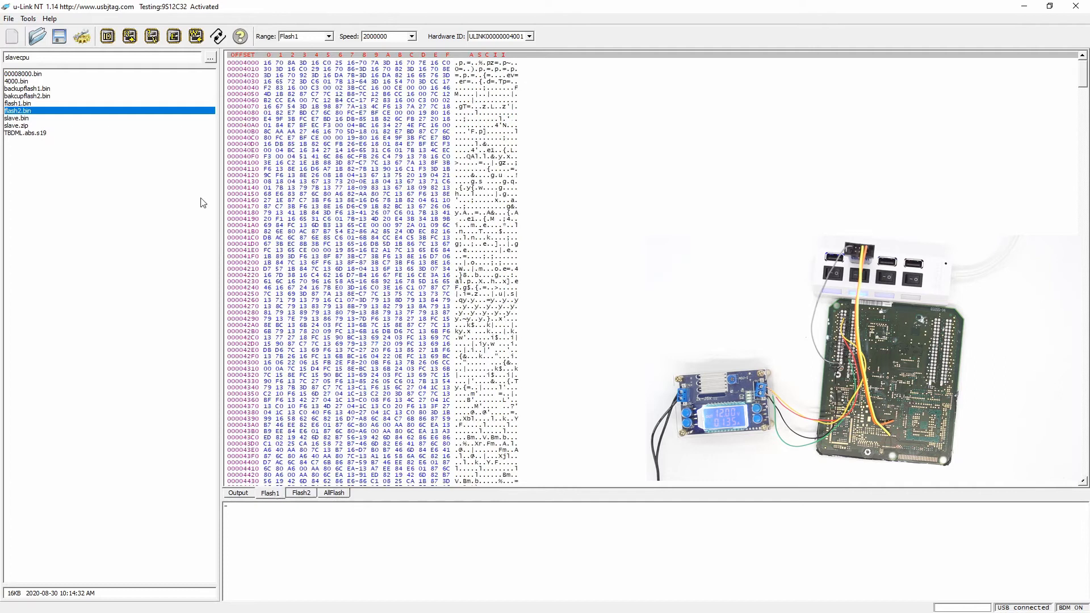
pyautogui.click(27, 88)
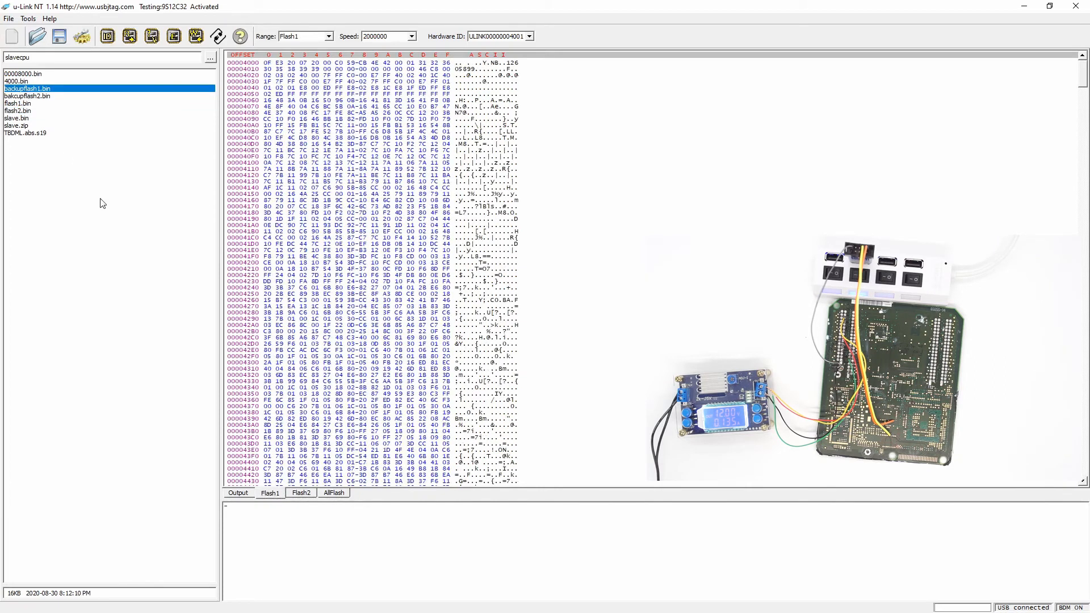
pyautogui.click(301, 493)
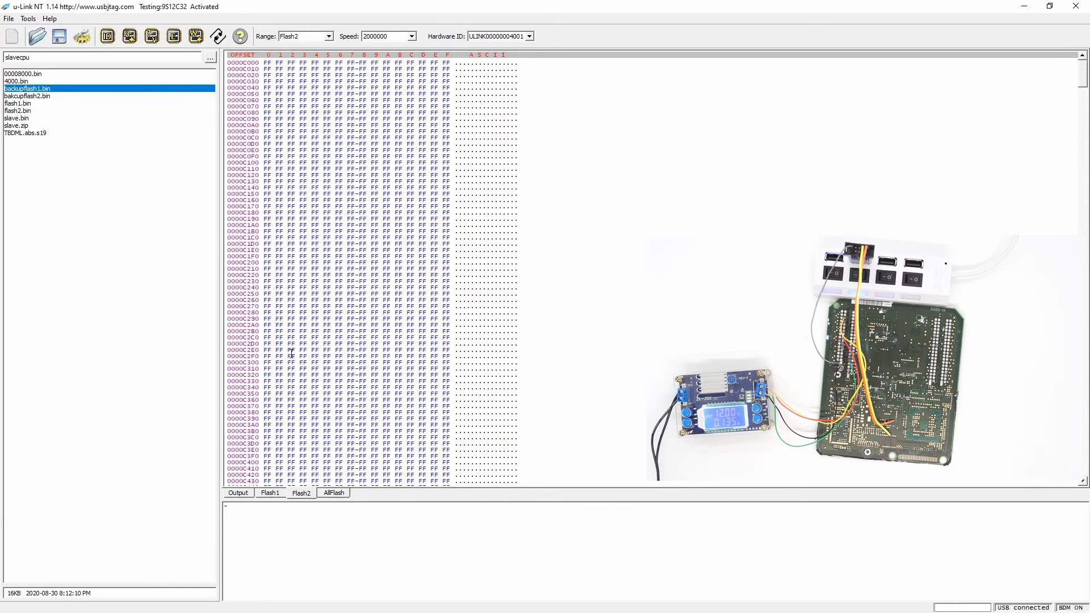
pyautogui.click(29, 96)
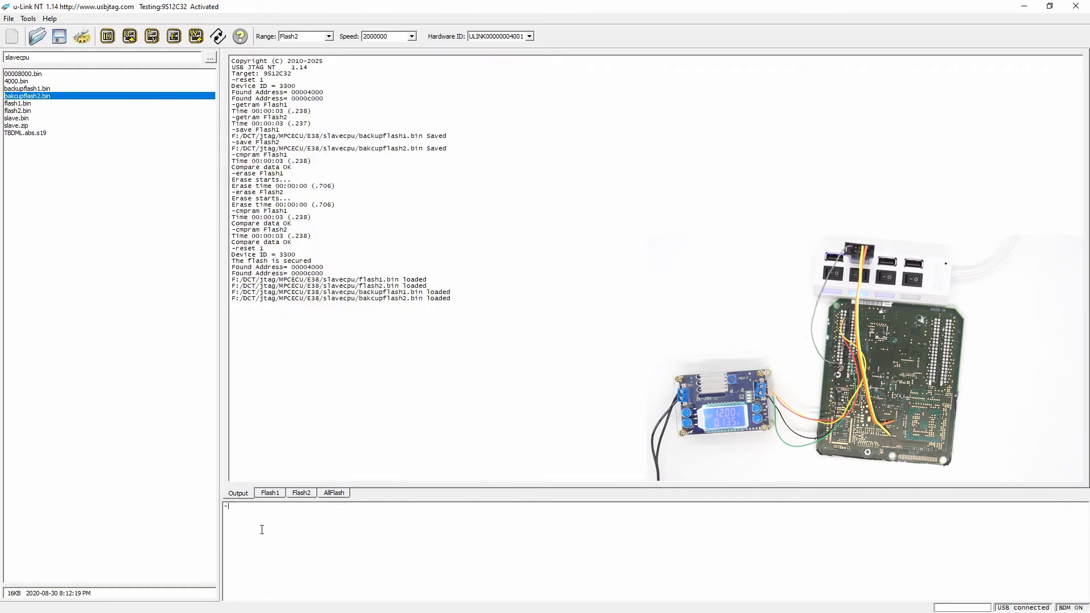
# - Enter SPROGRAM flash1, SPROGRAM flash2, CMPRAM flash1 and CMPRAM flash2 commands
pyautogui.write('SPROGRAM flash1')
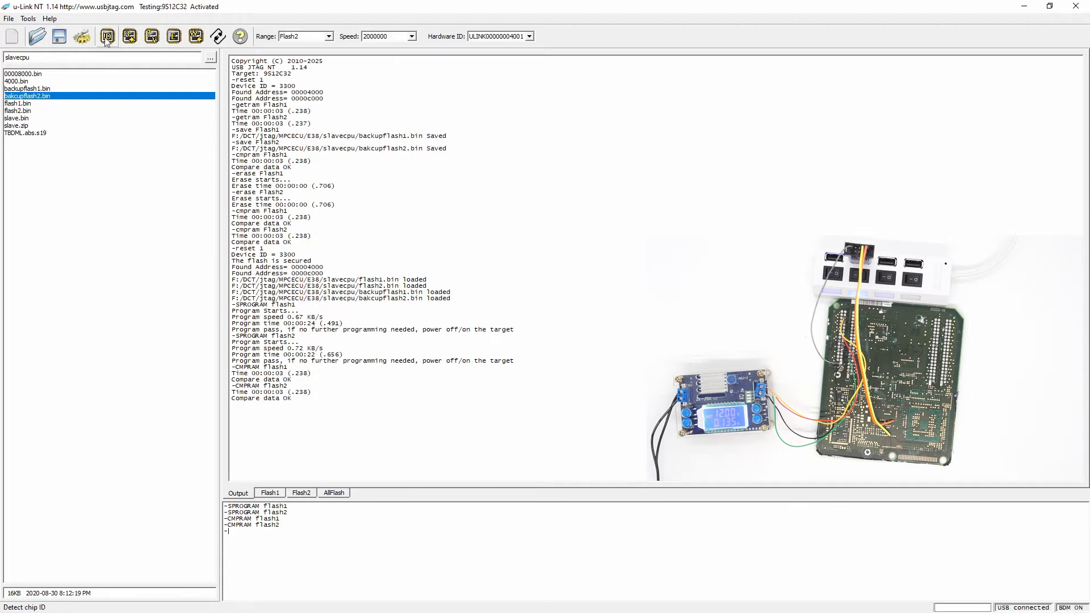
pyautogui.moveTo(107, 37)
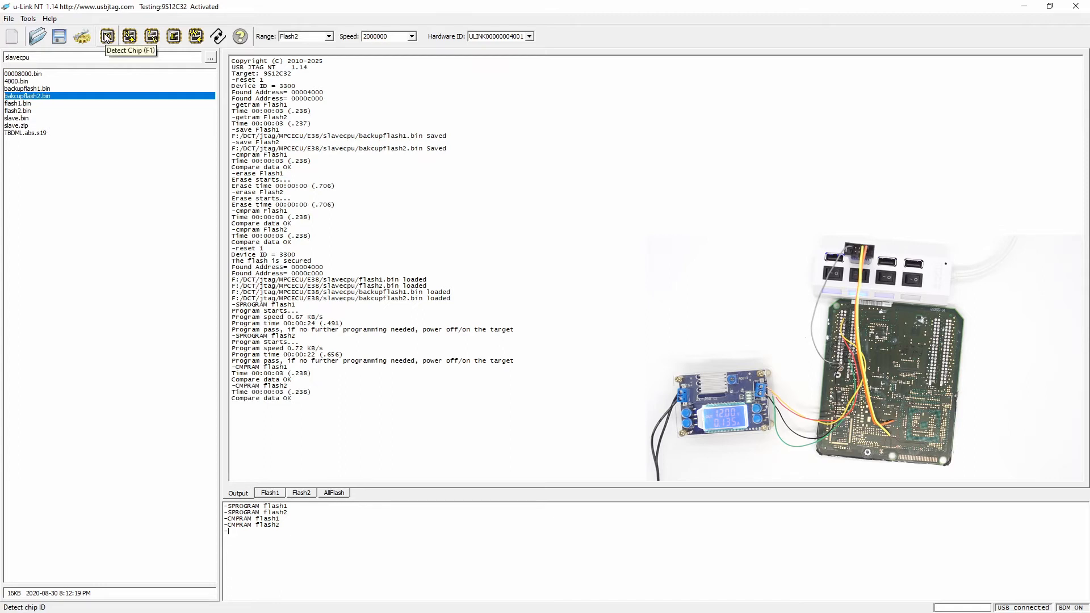
# - Detect the chip again and review the Flash1 and Flash2 buffers
pyautogui.click(106, 36)
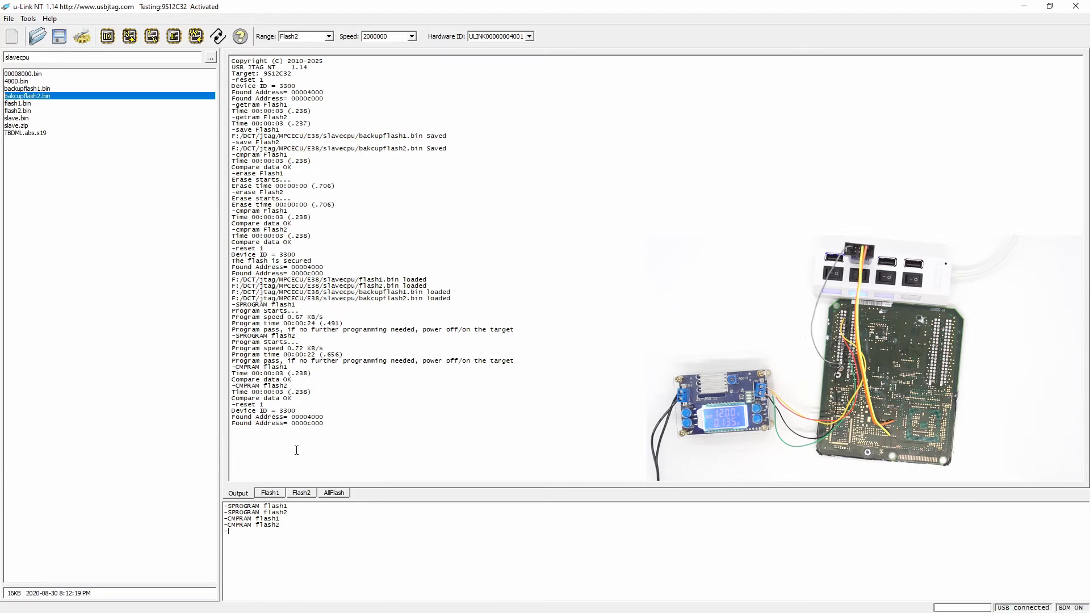
pyautogui.moveTo(289, 526)
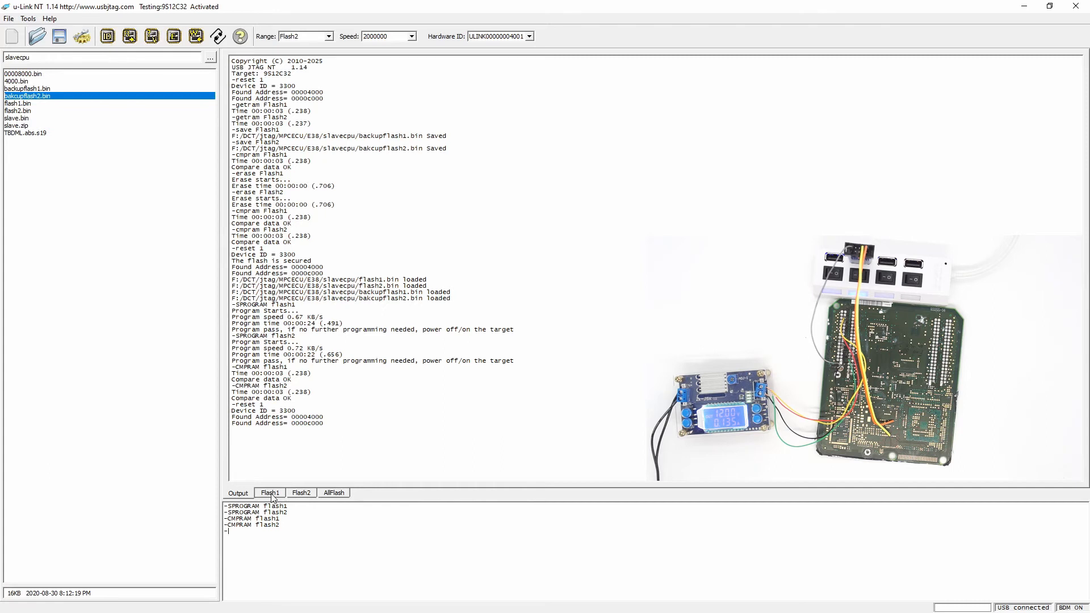
pyautogui.click(270, 493)
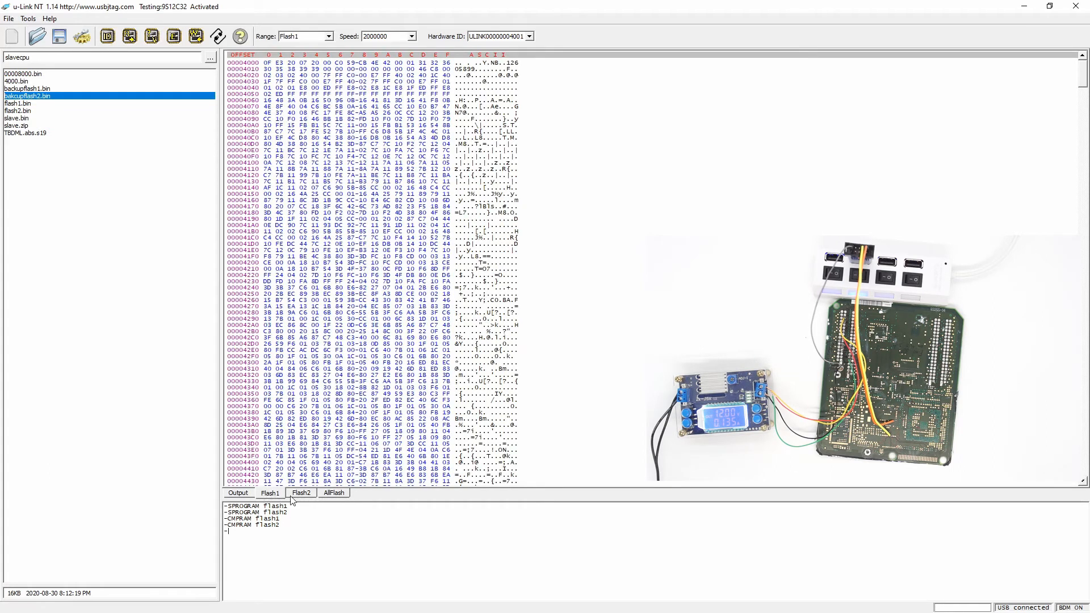
pyautogui.click(301, 493)
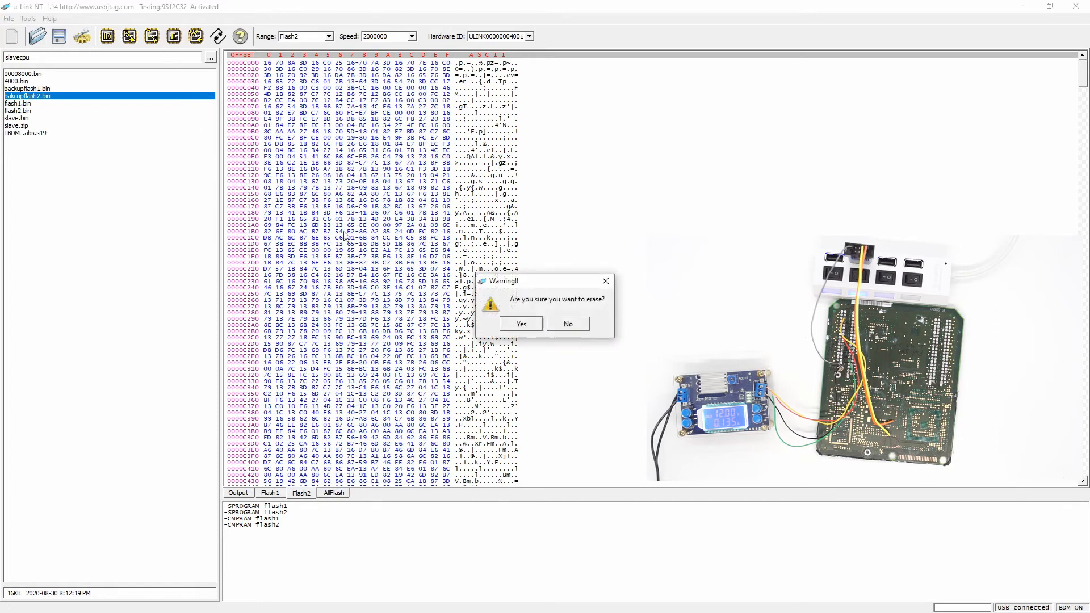
# - Confirm erasing Flash2, then switch to Flash1 and confirm its erase
pyautogui.click(521, 324)
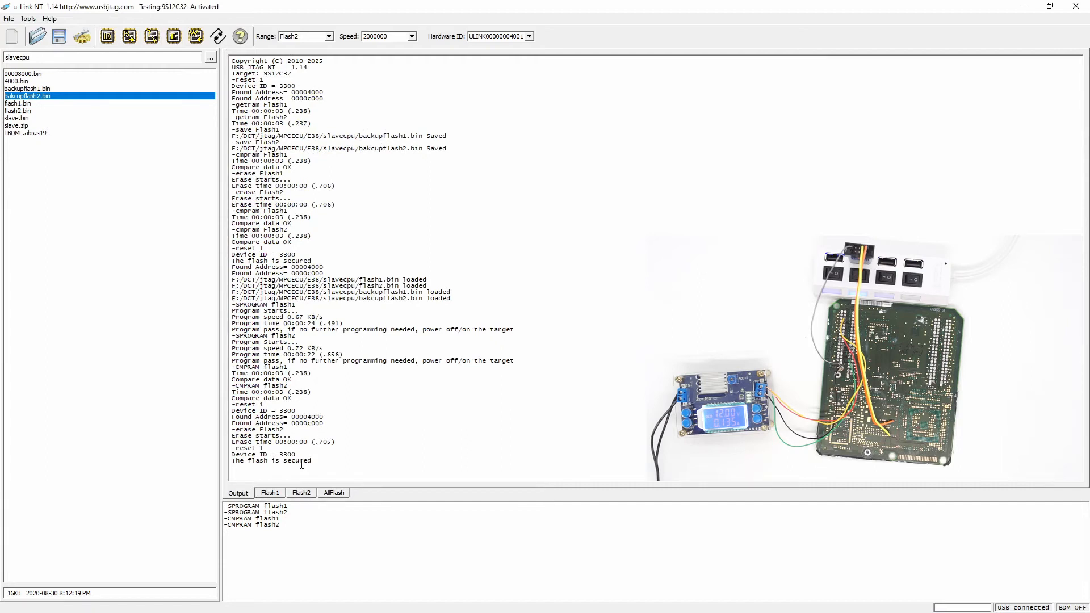
pyautogui.moveTo(322, 455)
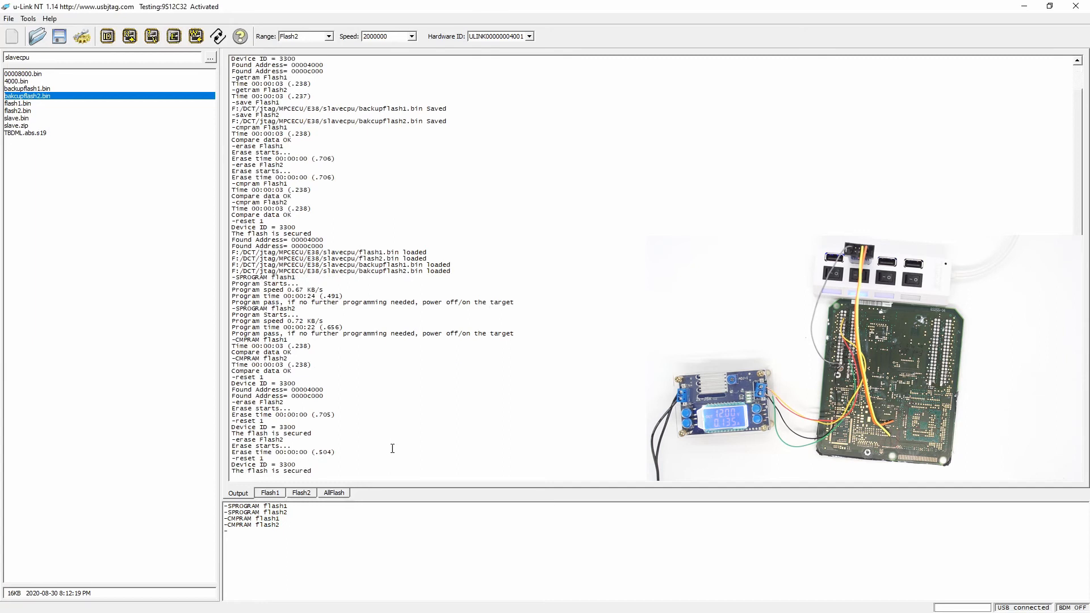
pyautogui.click(269, 493)
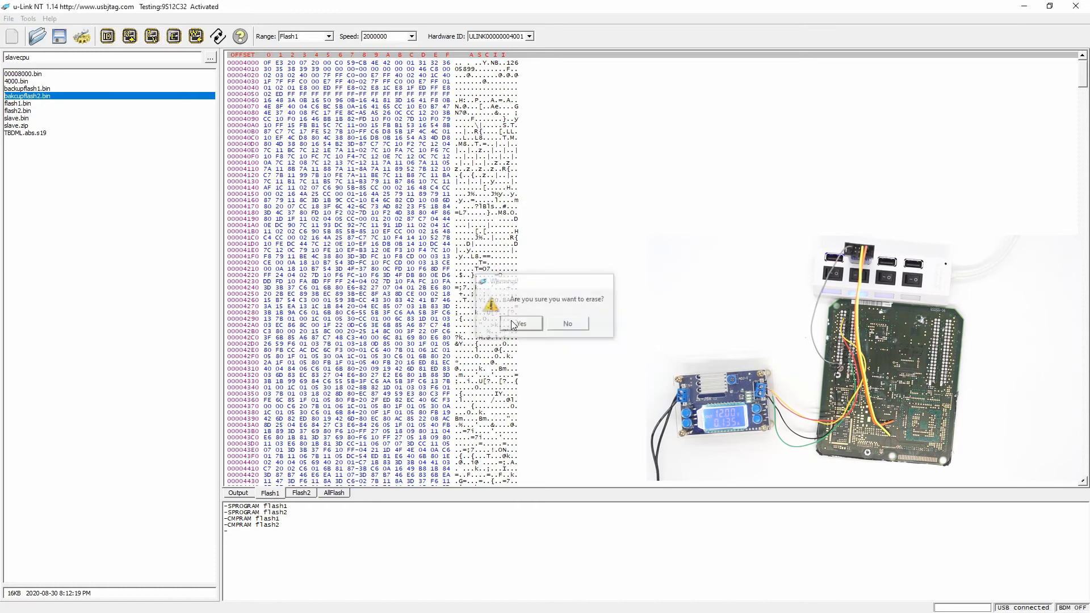
pyautogui.click(520, 324)
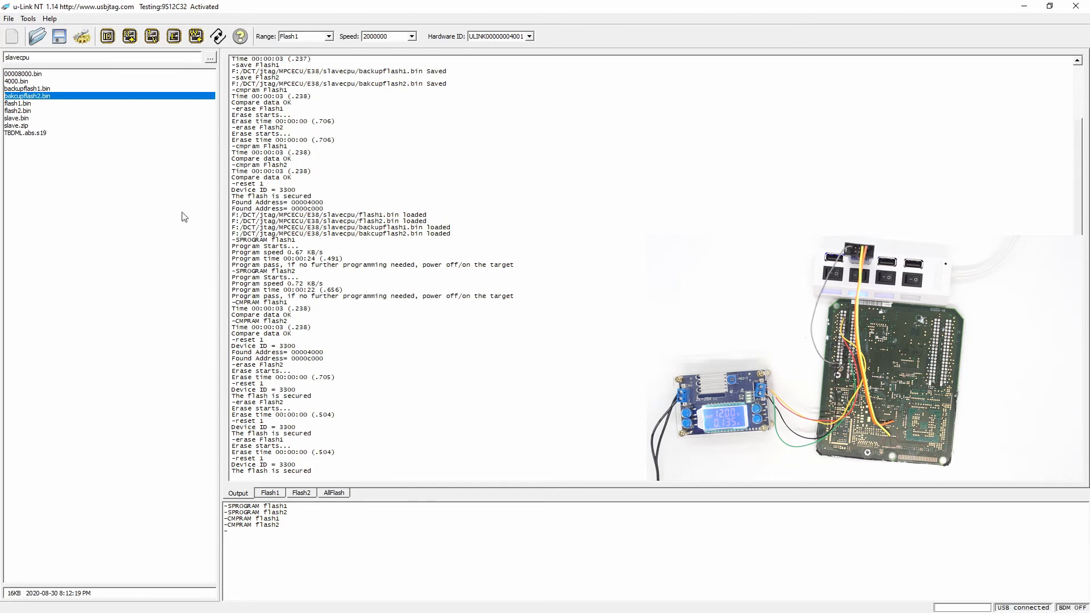
# - Browse the usbjtag script folder via Help > Goto Configure folder to locate s32mser.usp
pyautogui.click(48, 18)
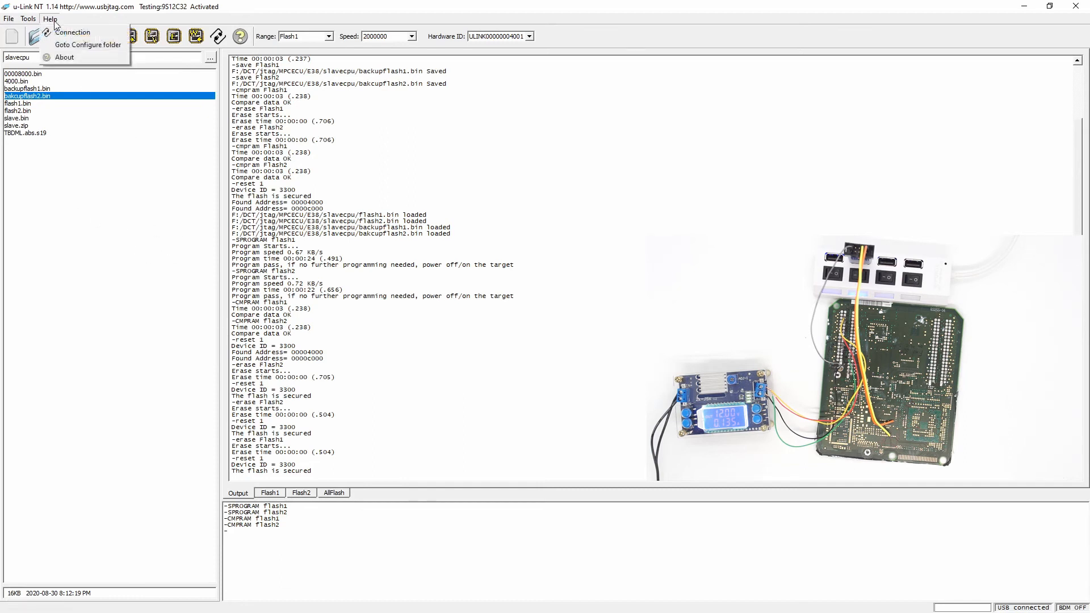
pyautogui.click(84, 45)
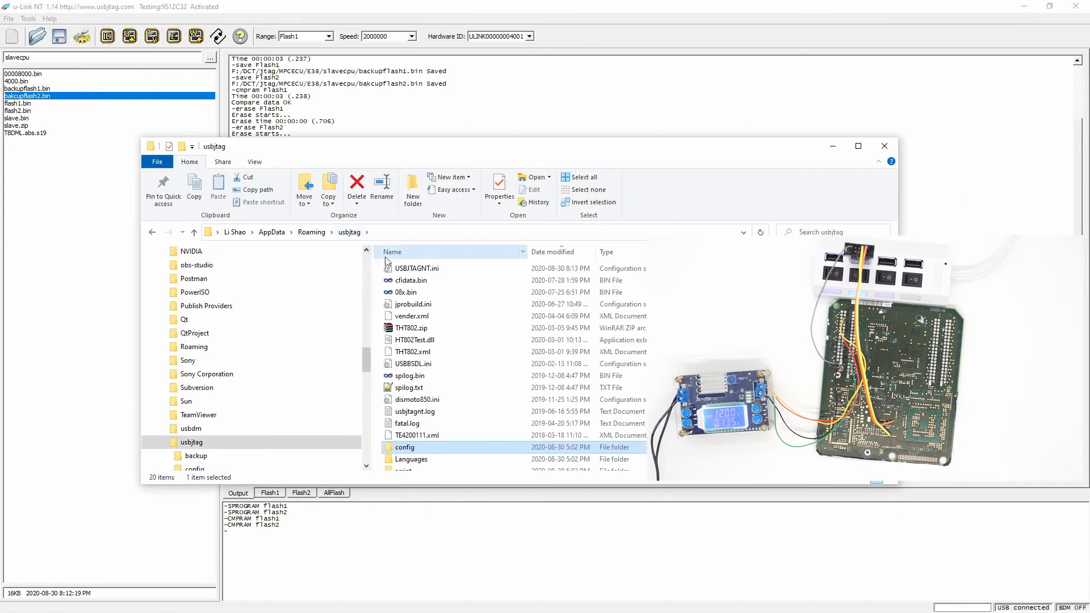
pyautogui.scroll(-3)
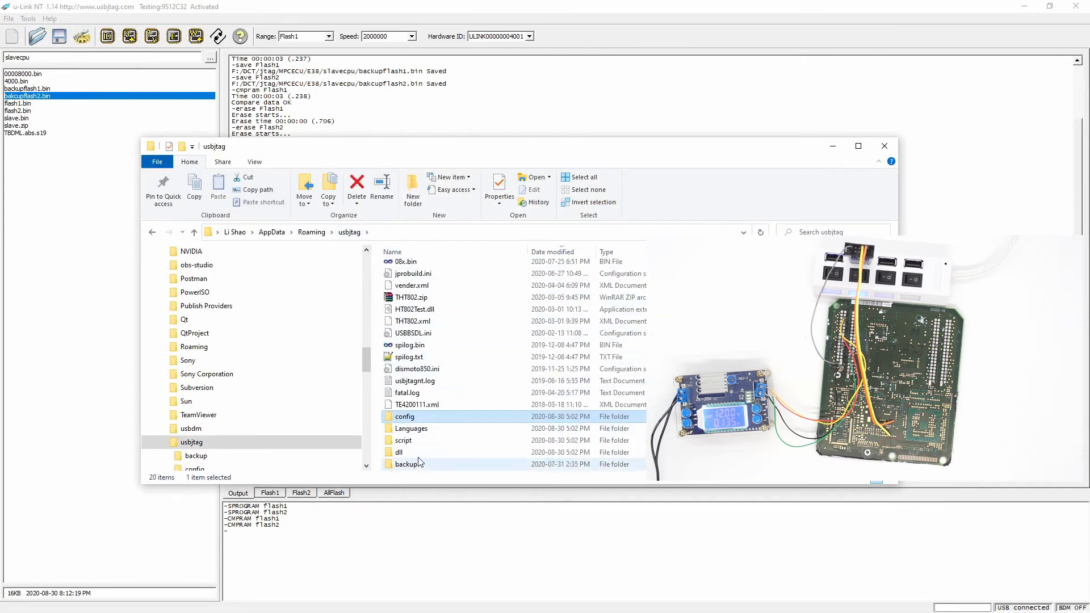
pyautogui.doubleClick(411, 441)
pyautogui.write('s32mesr')
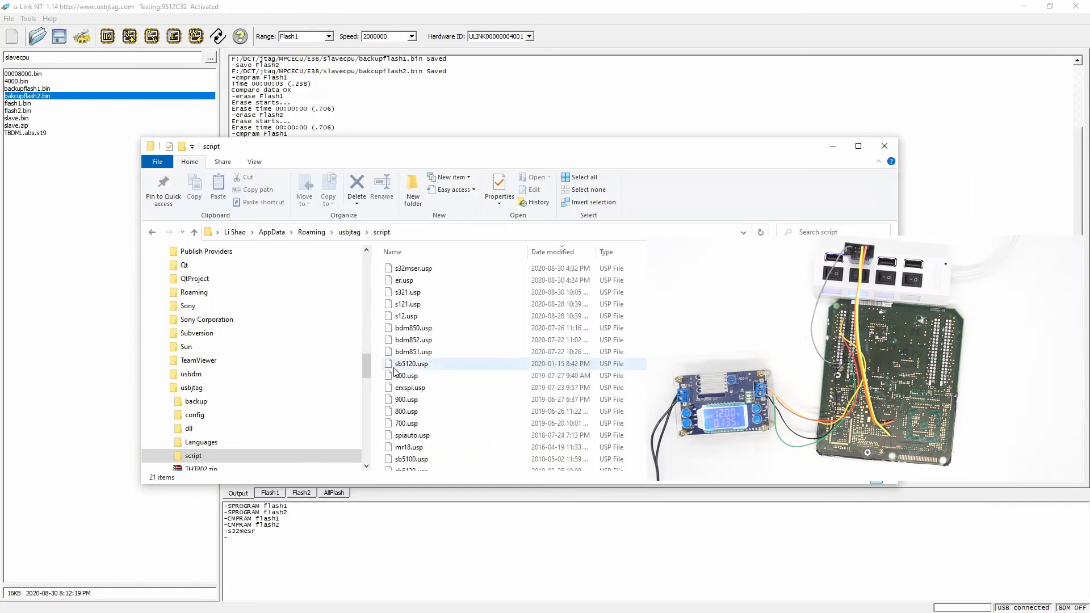
pyautogui.moveTo(399, 369)
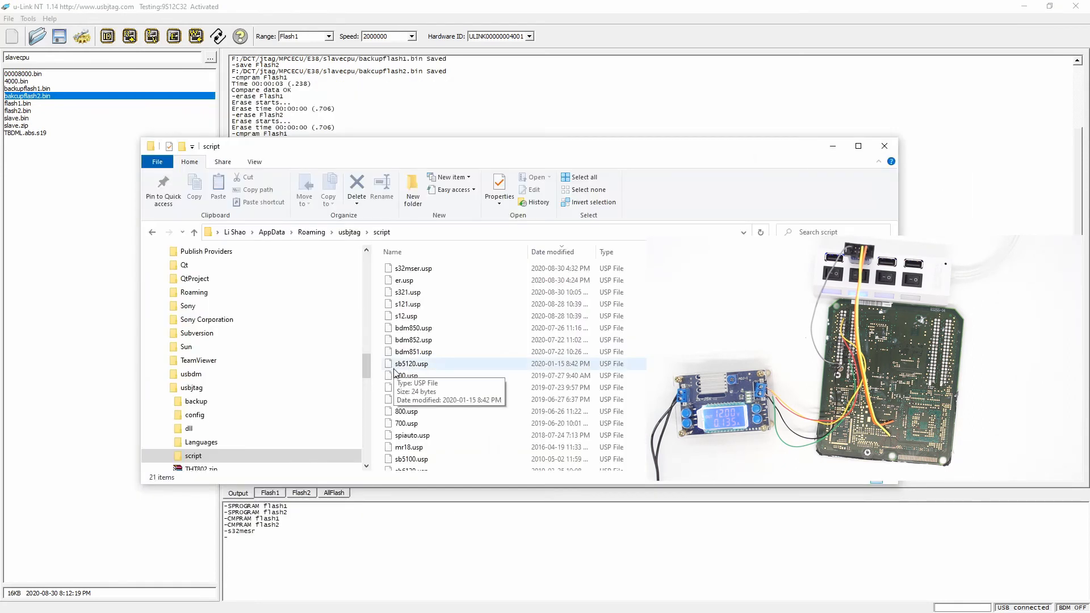
pyautogui.click(885, 146)
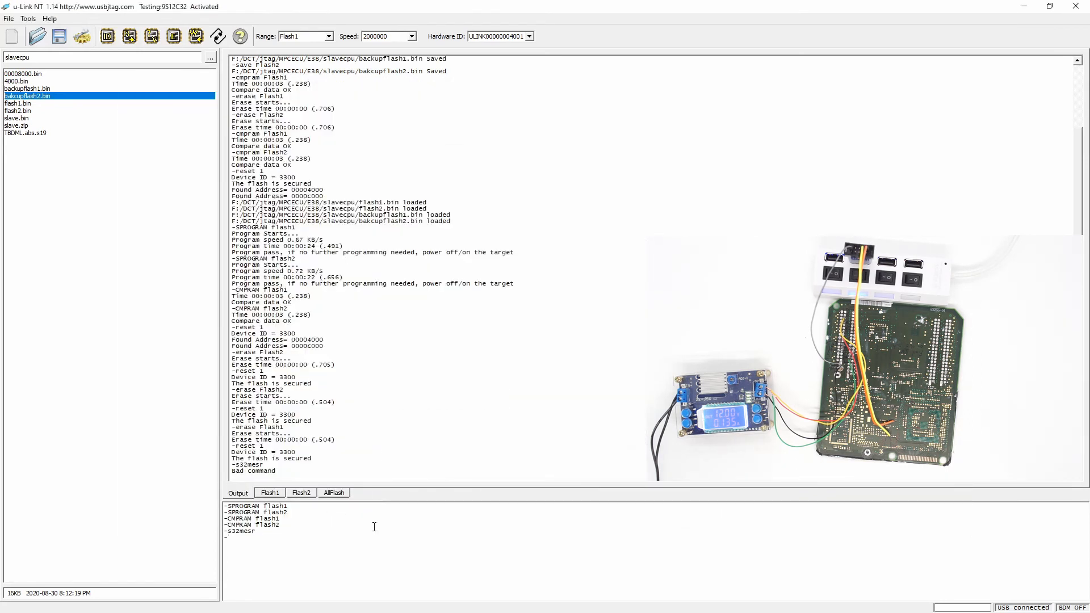
# - Enter the corrected s32mser command and scroll the log to its Script finished output
pyautogui.write('s32mser')
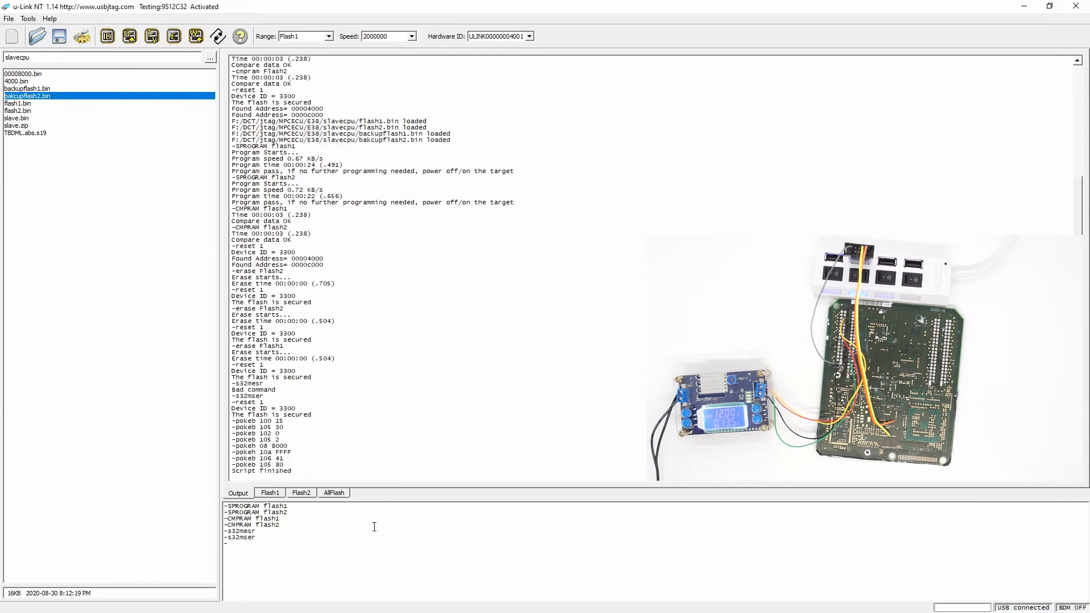
pyautogui.scroll(-3)
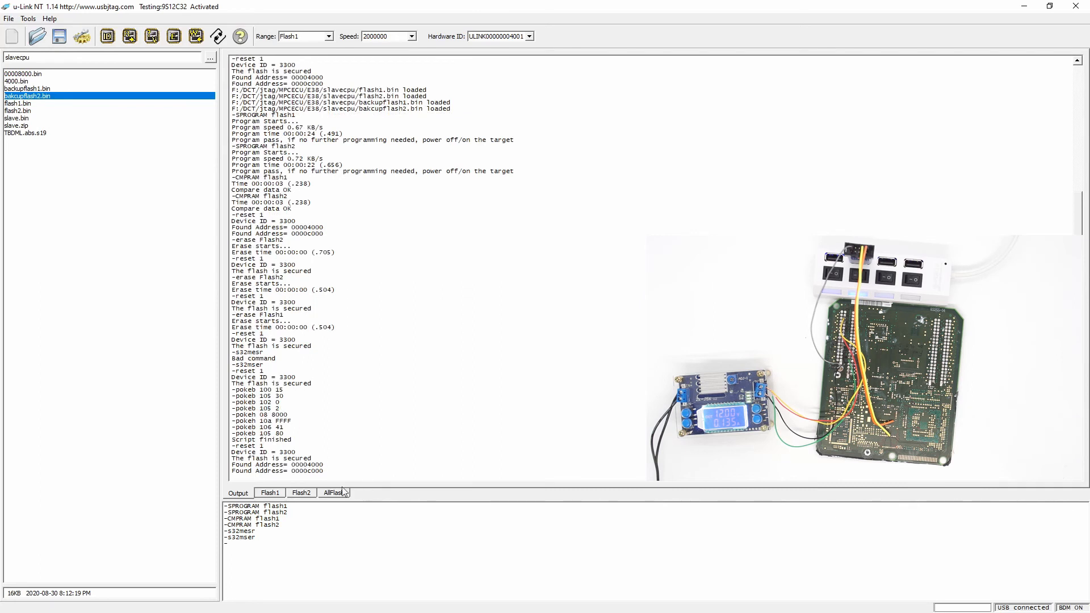
# - Write the Flash1 buffer to the chip, then confirm programming Flash2
pyautogui.click(270, 493)
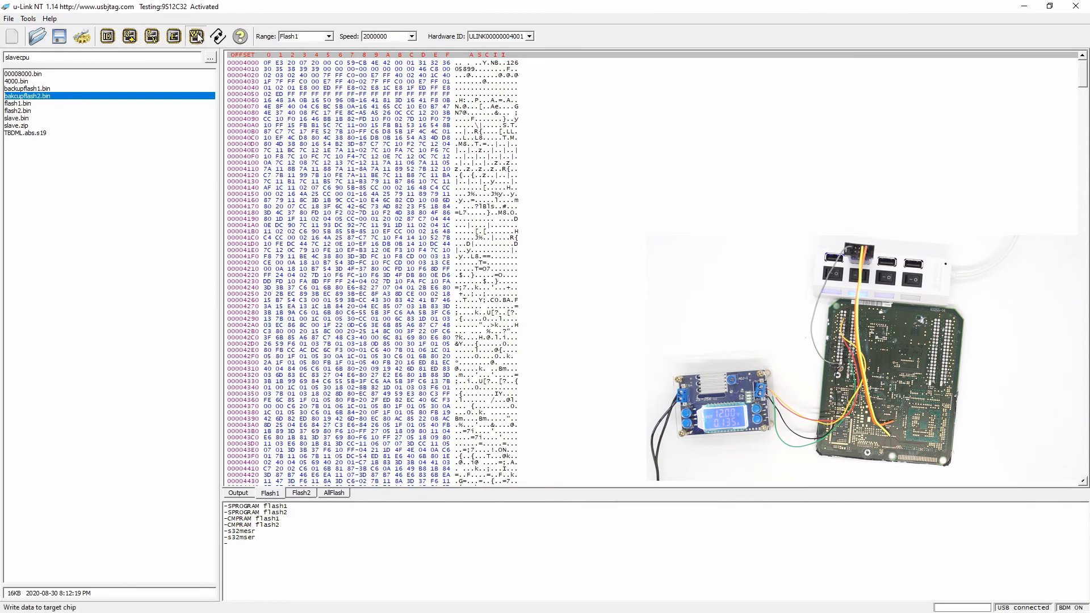
pyautogui.click(197, 37)
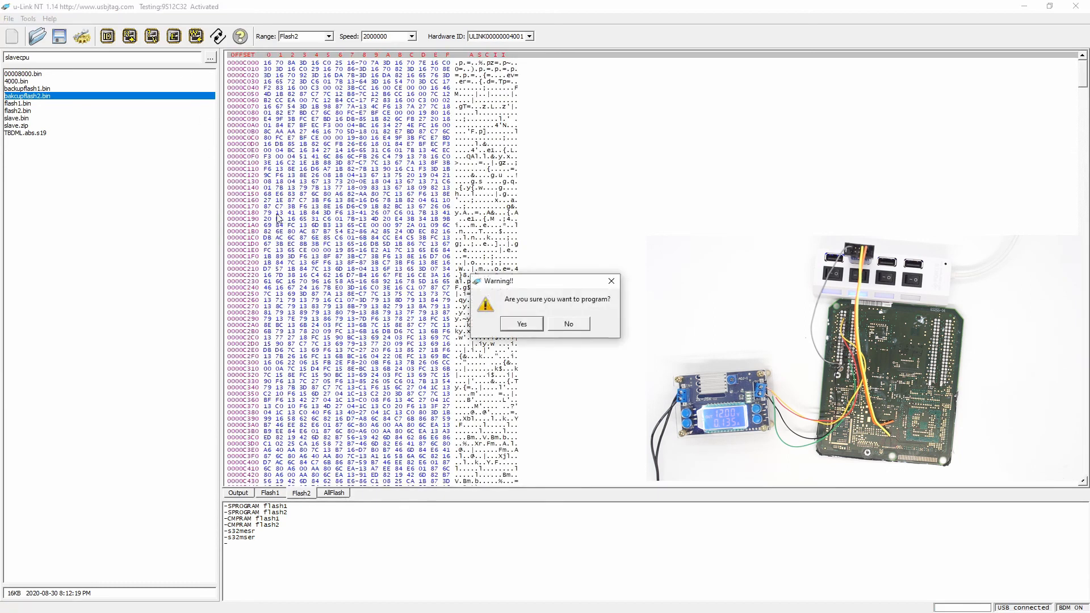
pyautogui.click(522, 324)
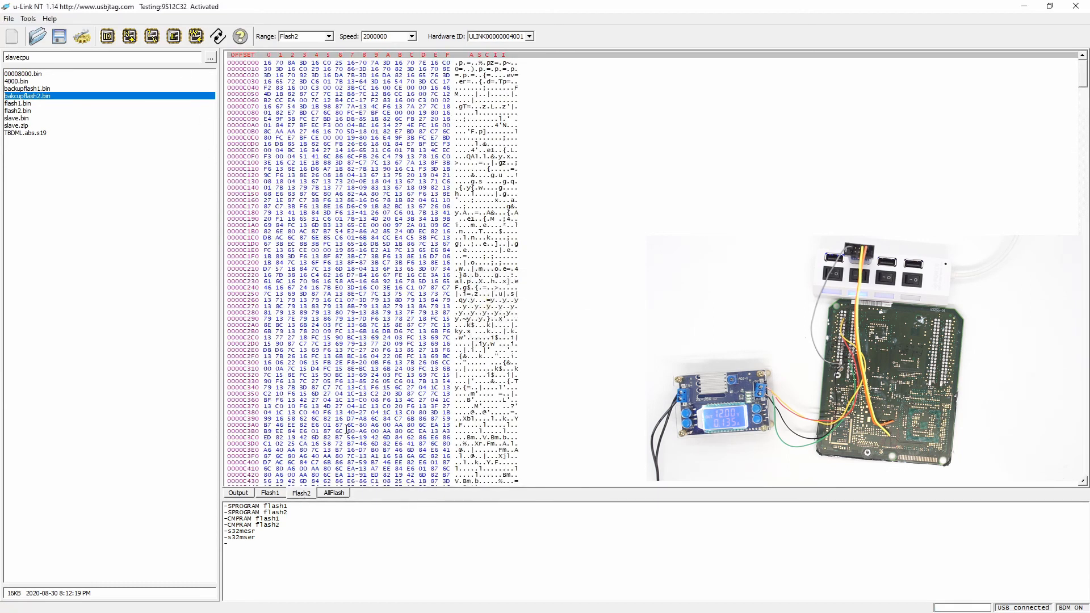